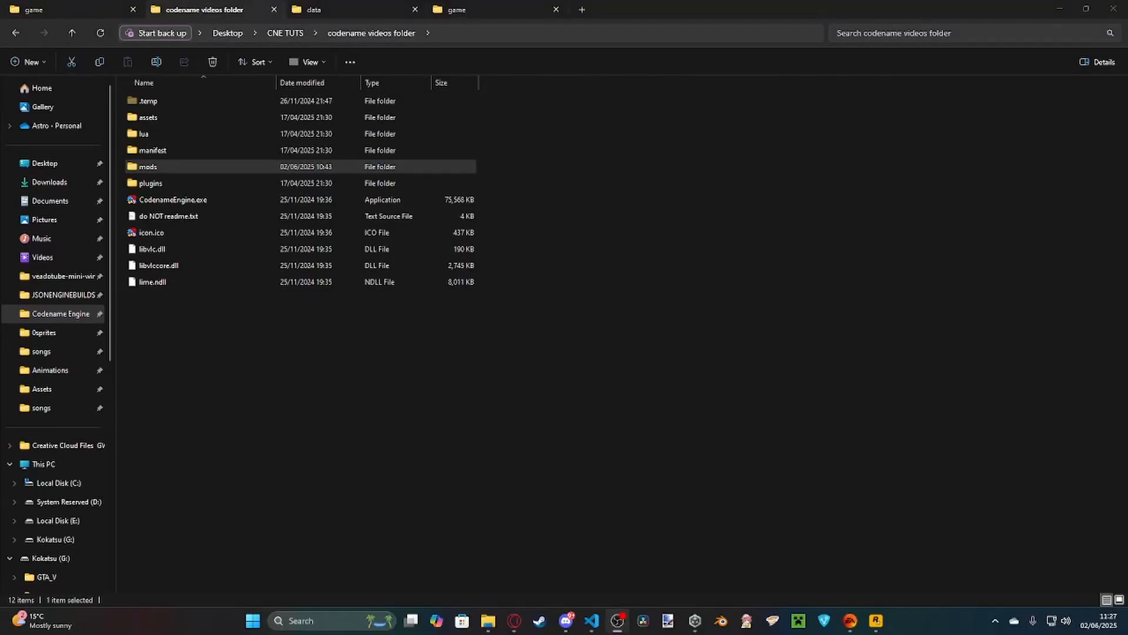
pyautogui.moveTo(156, 331)
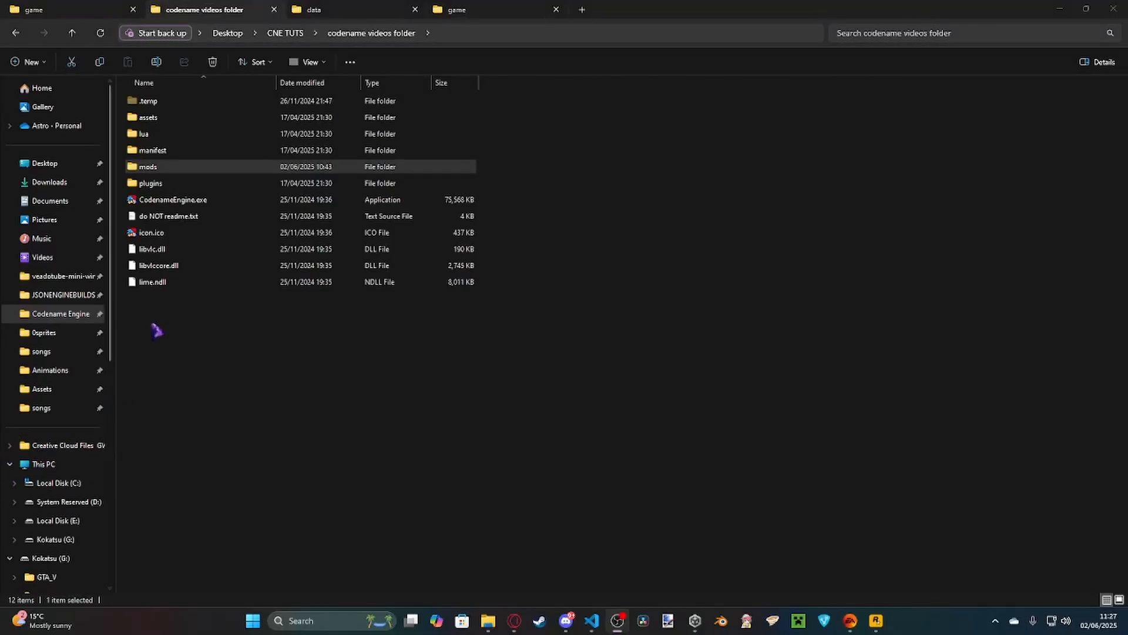
pyautogui.moveTo(463, 425)
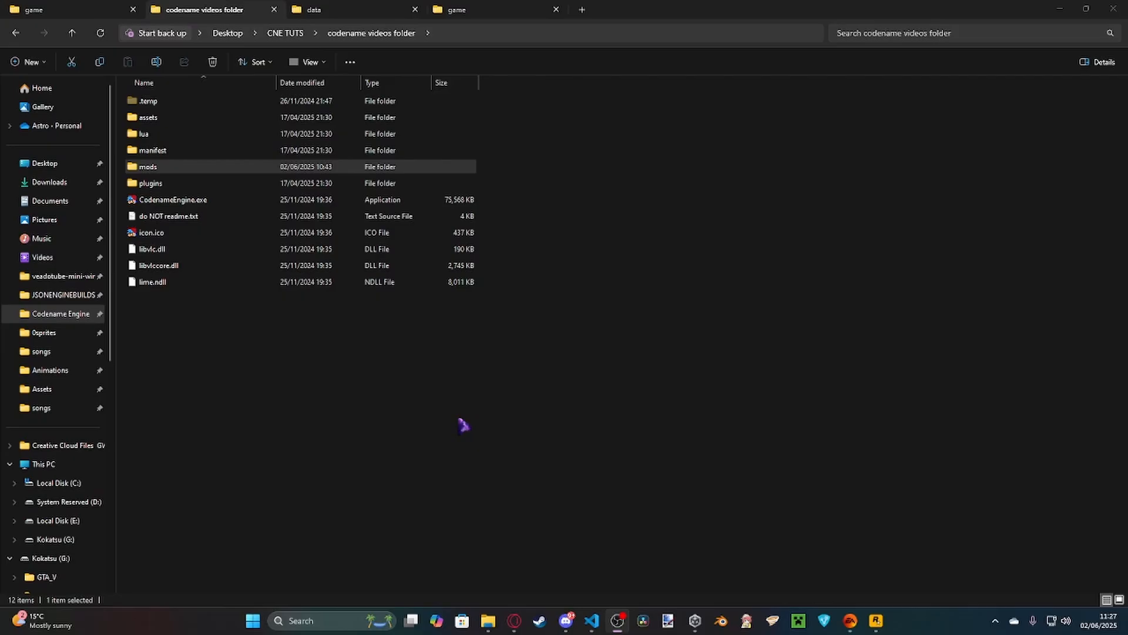
# Open the mods folder to list the four installed mod folders
pyautogui.click(168, 216)
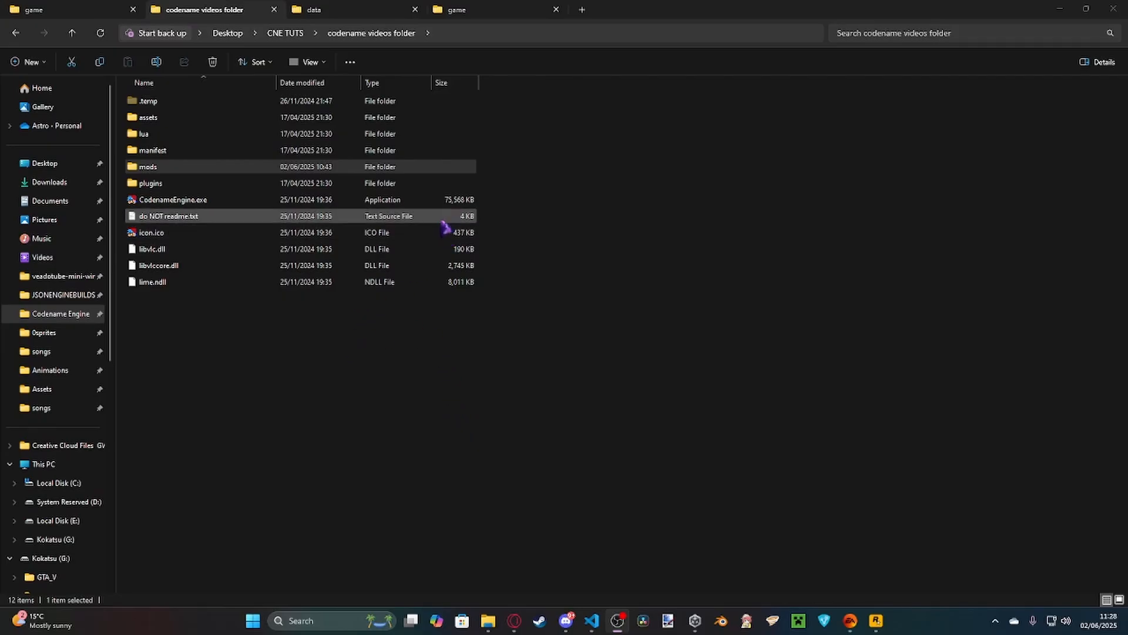
pyautogui.click(148, 166)
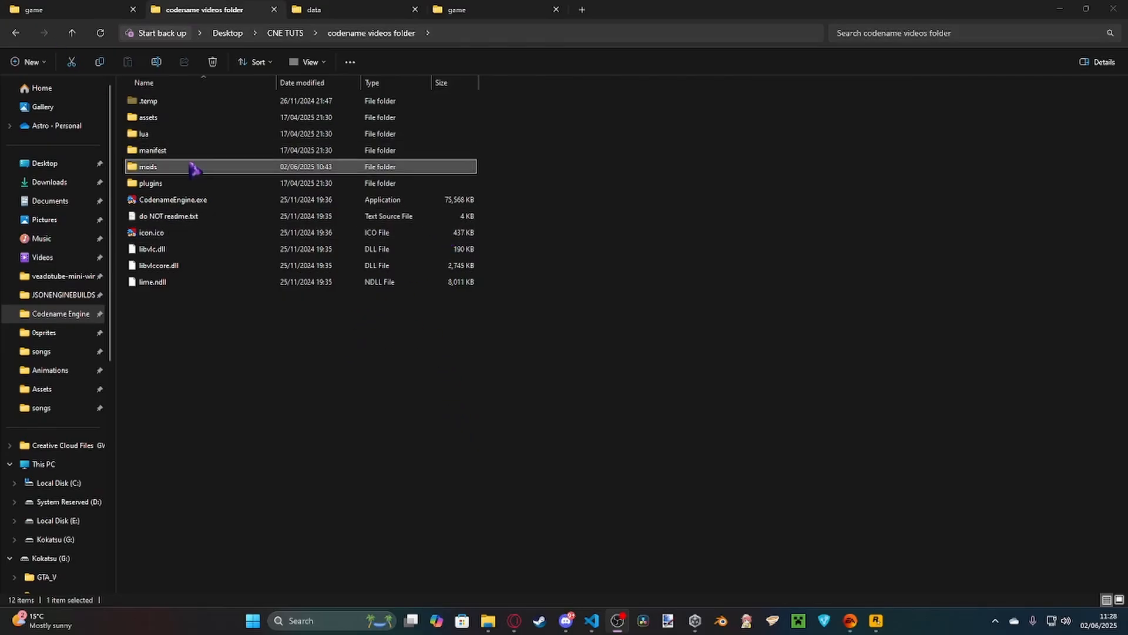
pyautogui.moveTo(210, 180)
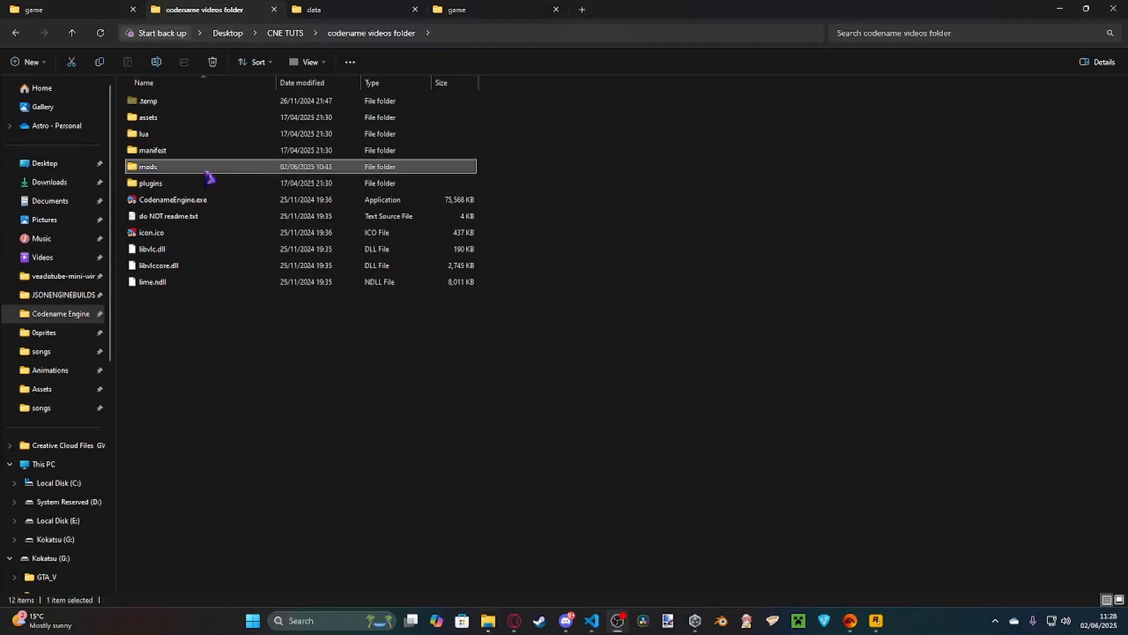
pyautogui.doubleClick(148, 165)
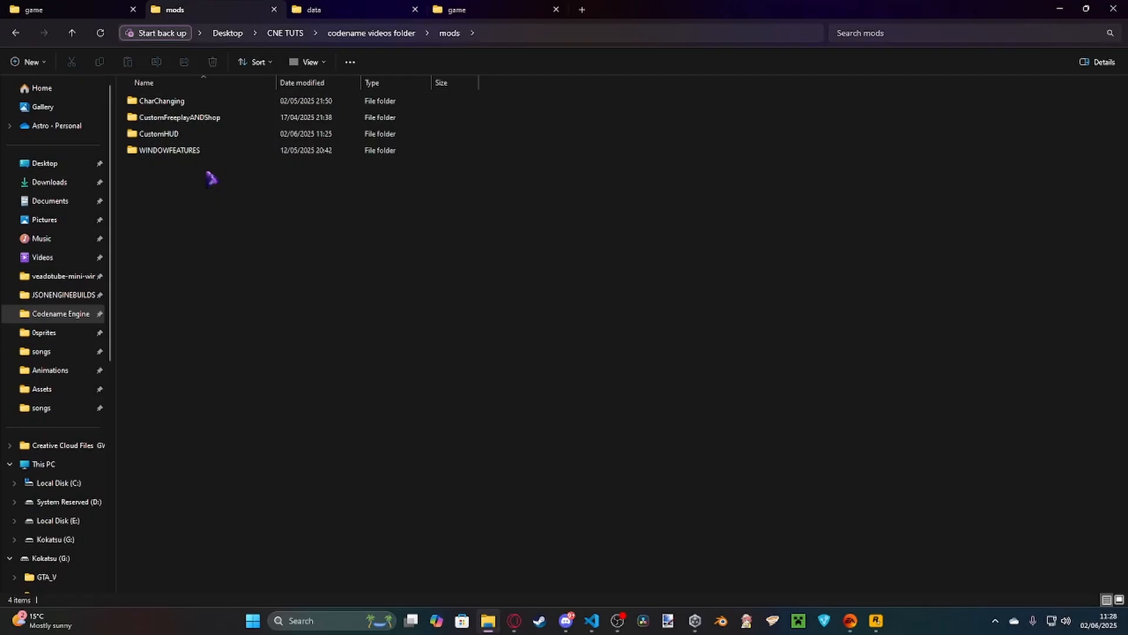
pyautogui.moveTo(283, 255)
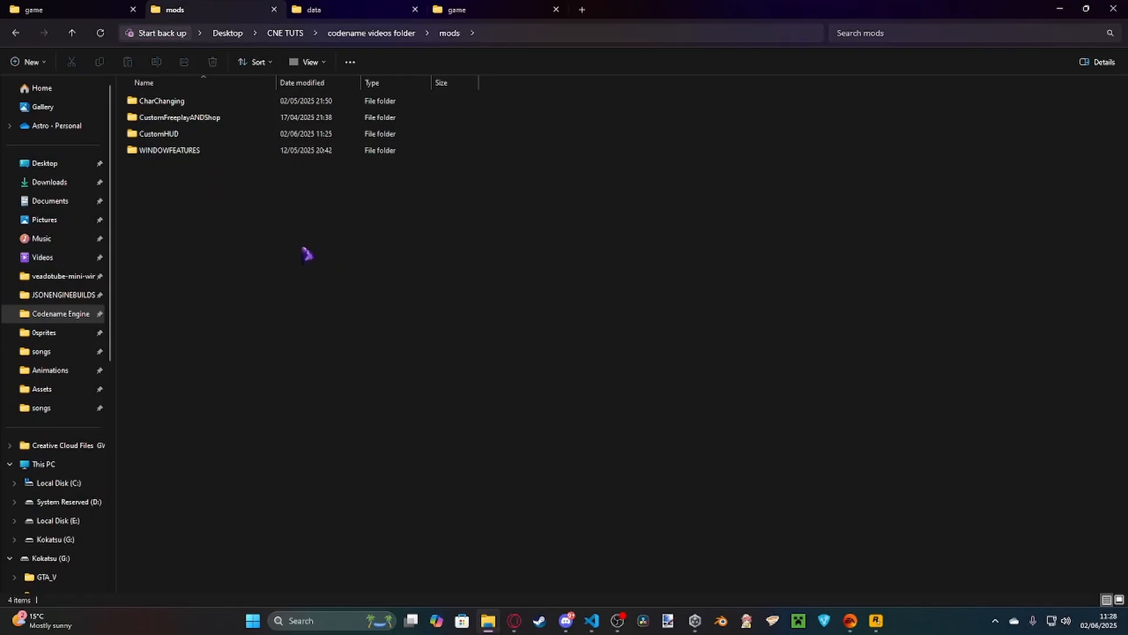
pyautogui.moveTo(271, 242)
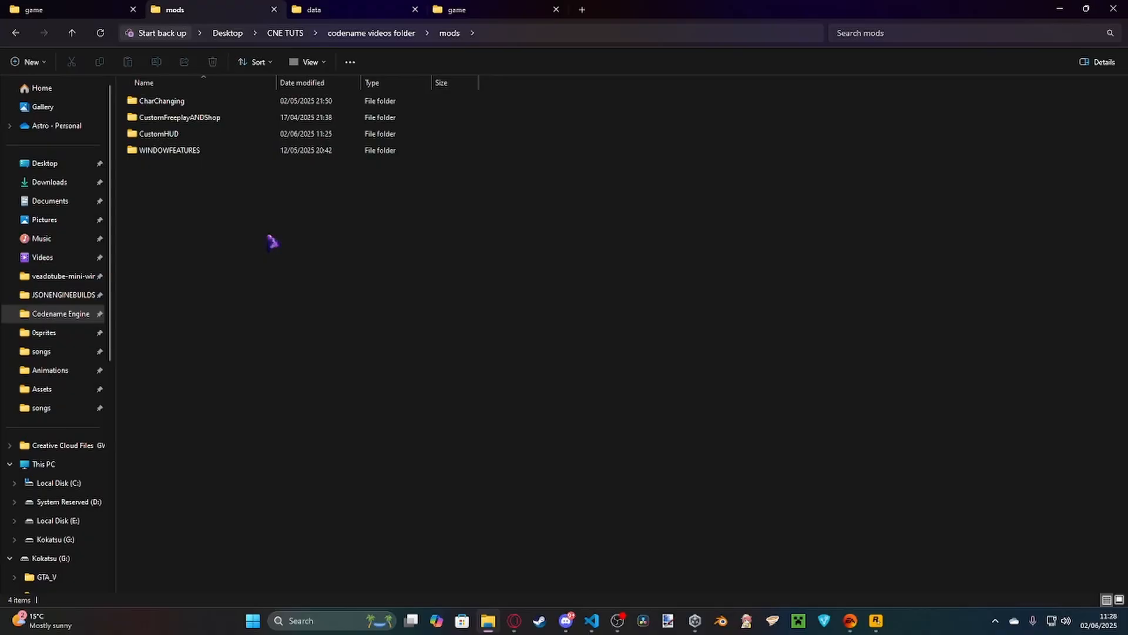
pyautogui.moveTo(259, 242)
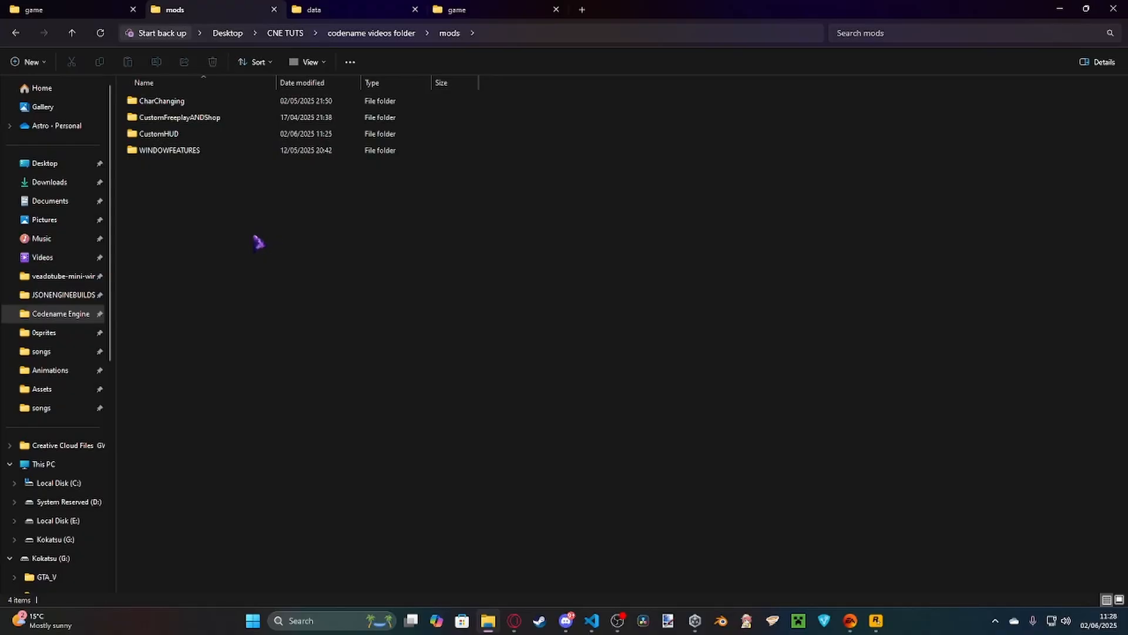
pyautogui.moveTo(251, 207)
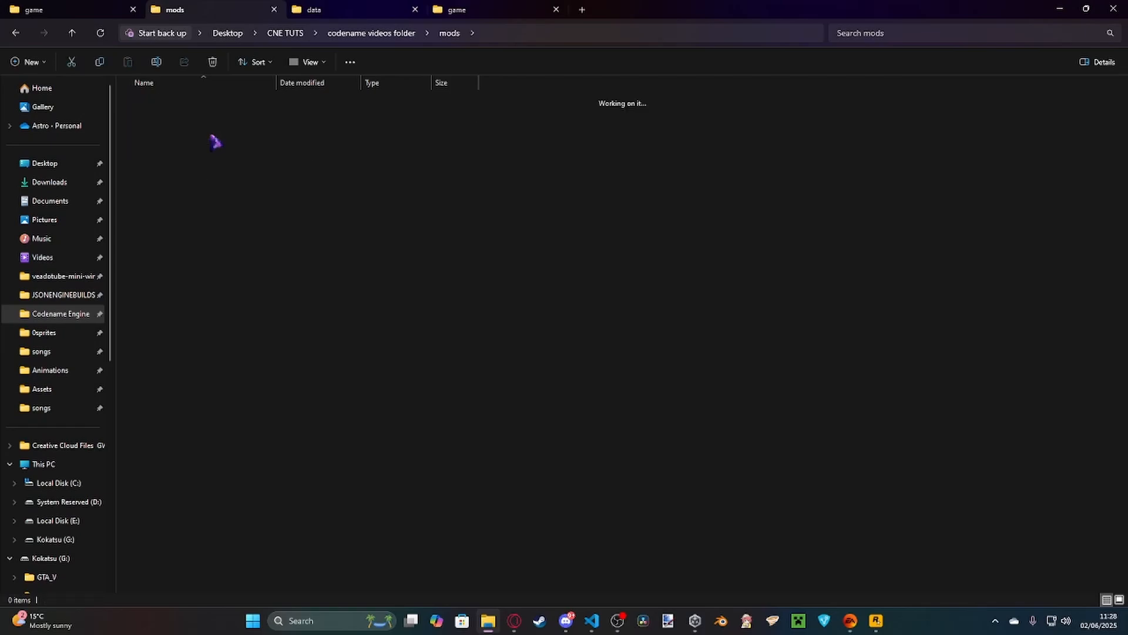
# Browse into CustomHUD's images/game folder holding the newHealthBar files and notes folder
pyautogui.doubleClick(215, 142)
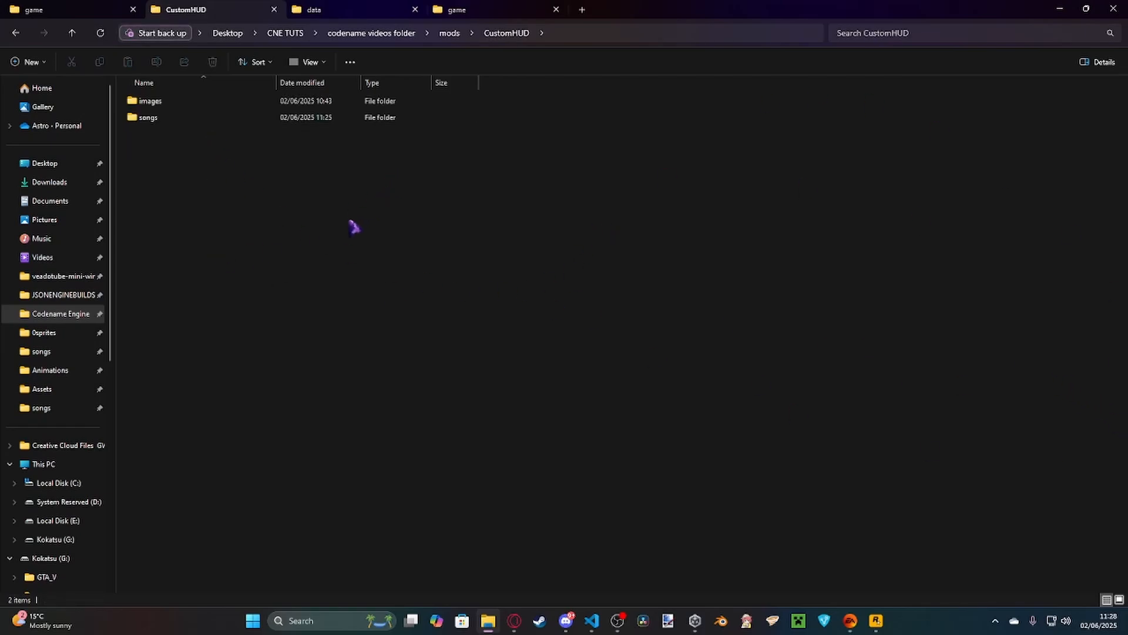
pyautogui.click(151, 101)
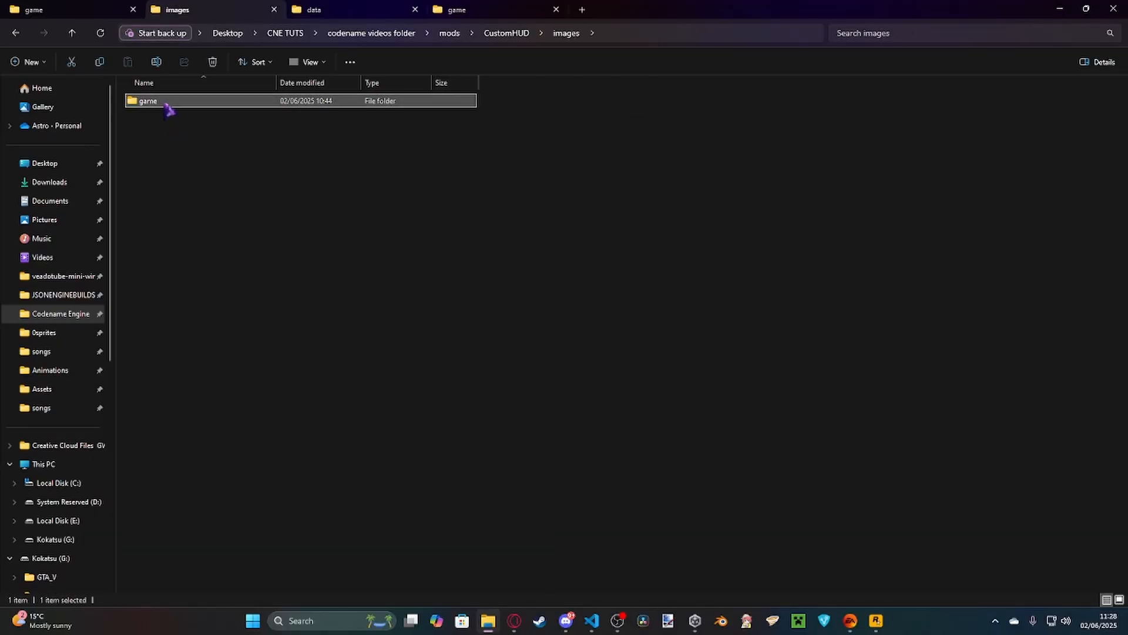
pyautogui.doubleClick(148, 99)
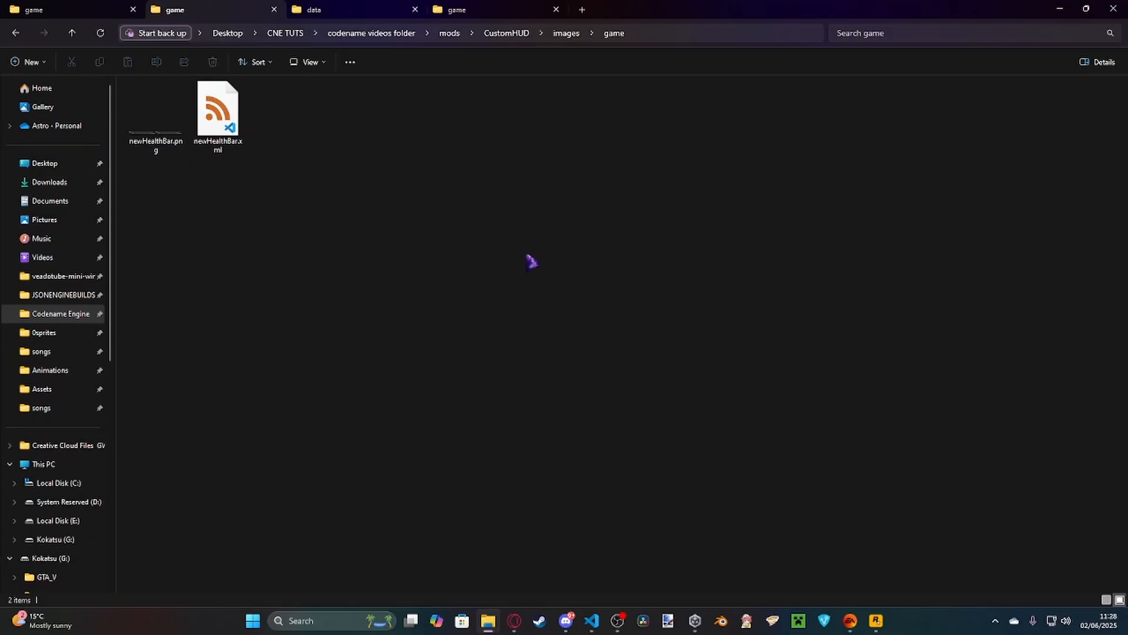
pyautogui.moveTo(328, 170)
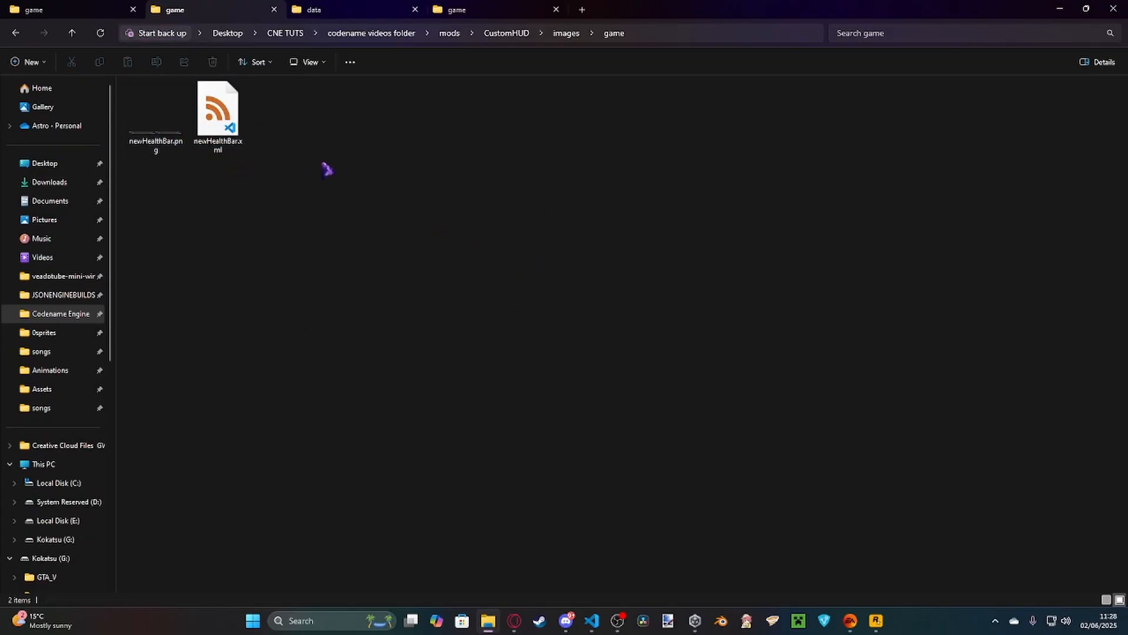
pyautogui.moveTo(532, 257)
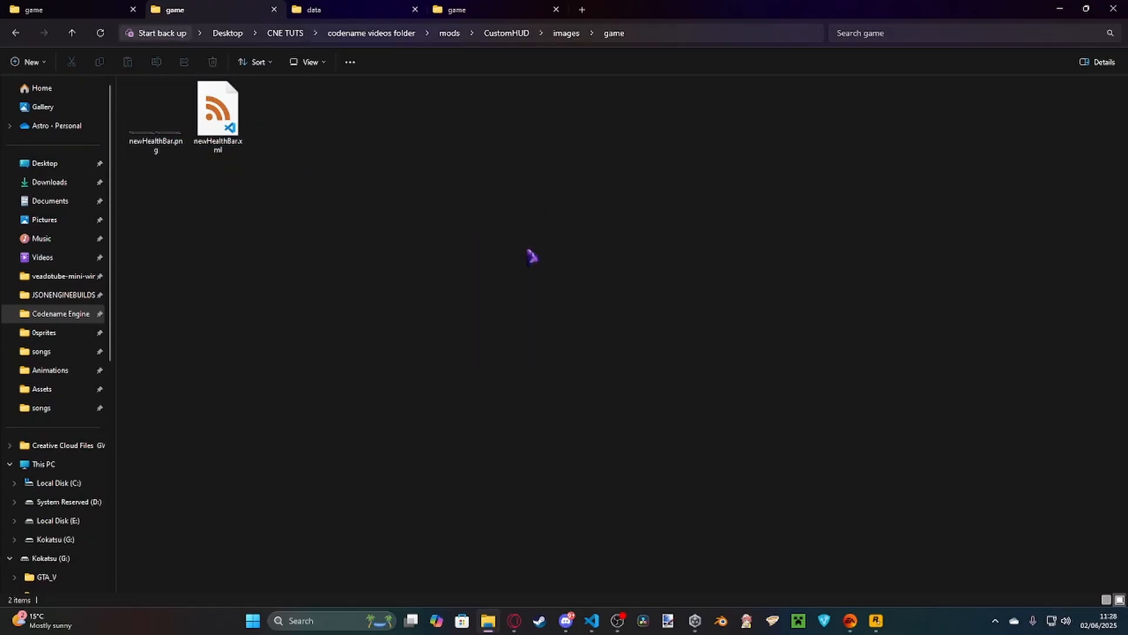
pyautogui.click(27, 62)
pyautogui.write('notes')
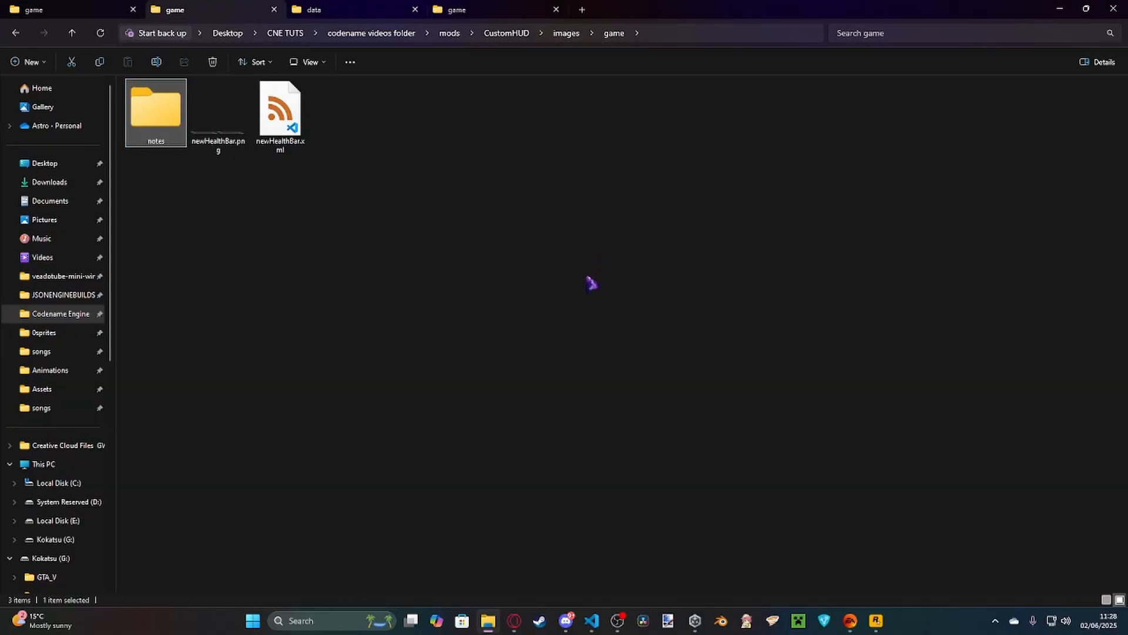
pyautogui.moveTo(640, 249)
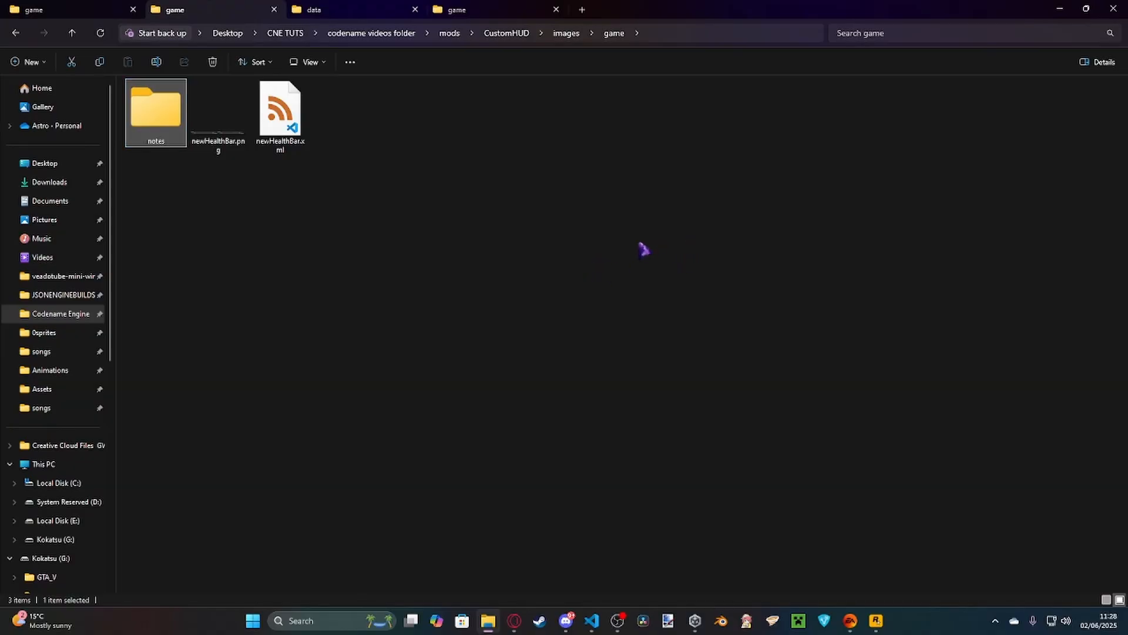
pyautogui.moveTo(626, 265)
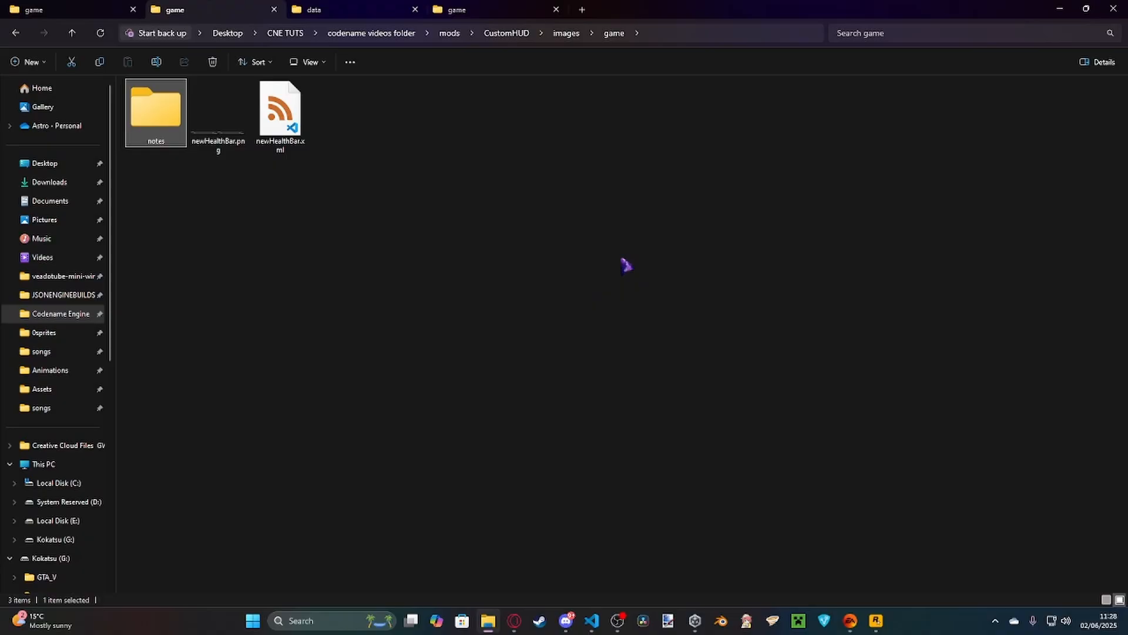
pyautogui.moveTo(783, 361)
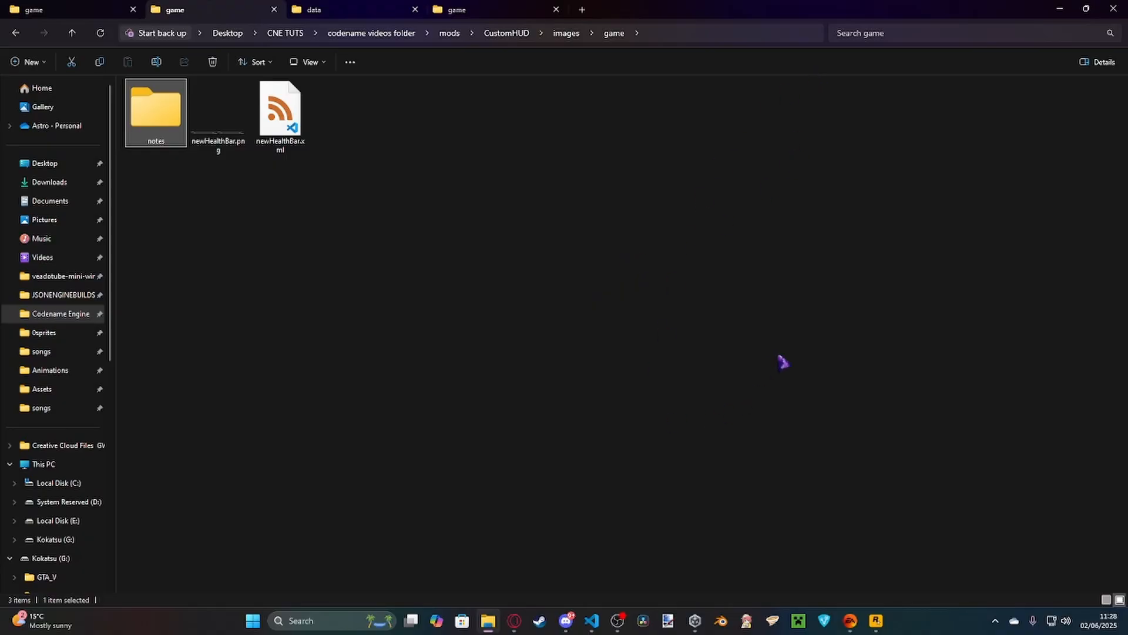
pyautogui.moveTo(525, 369)
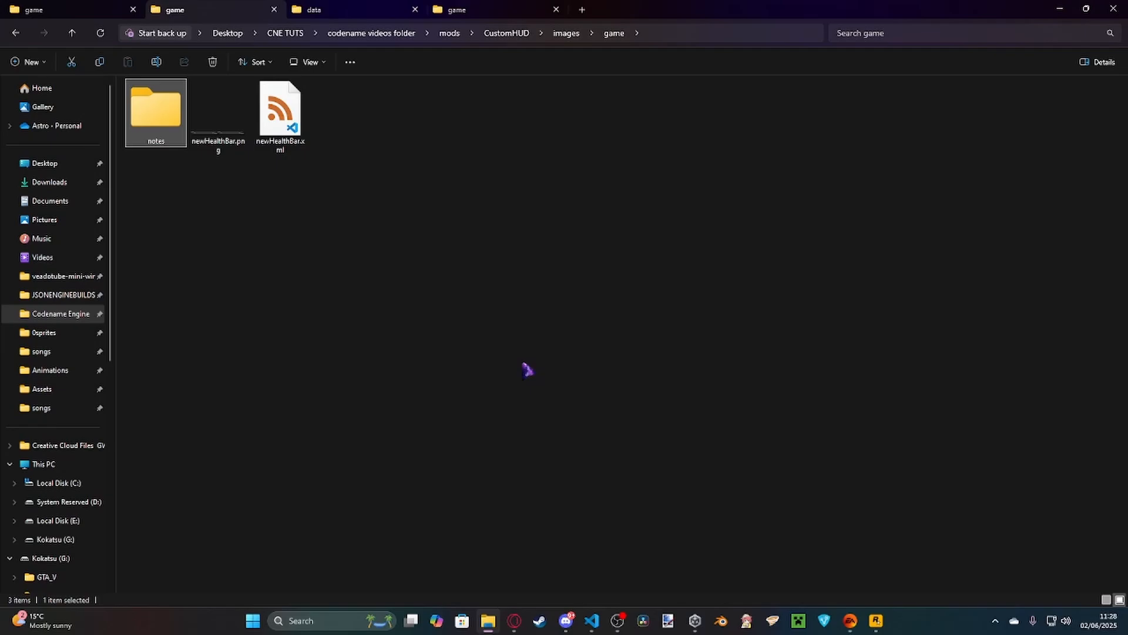
pyautogui.moveTo(274, 272)
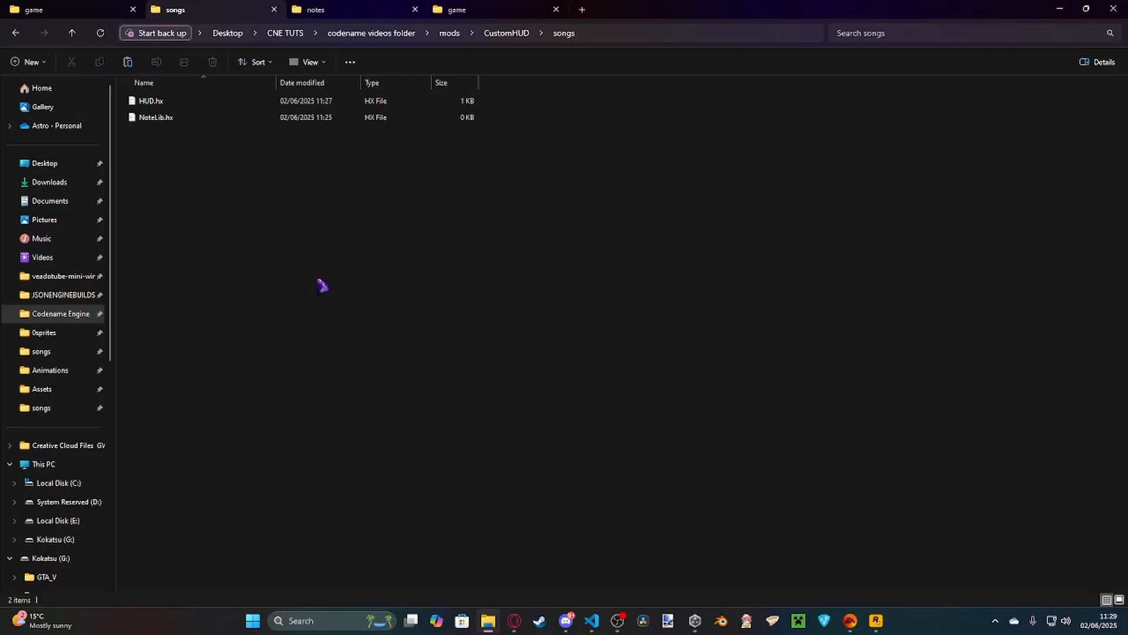
pyautogui.moveTo(620, 348)
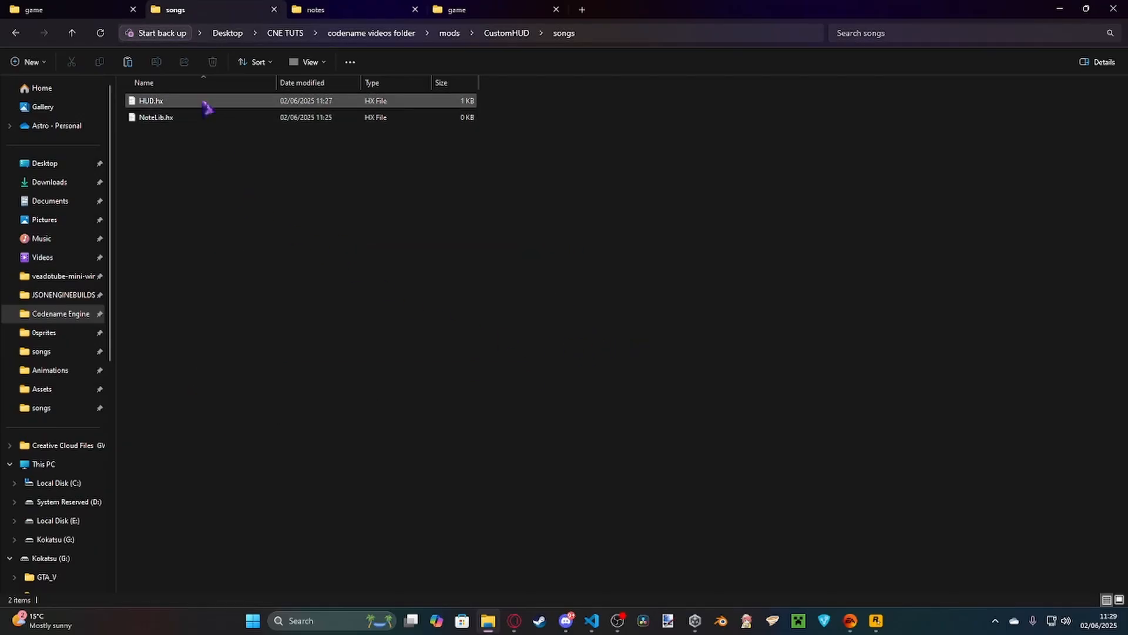
# Select the HUD.hx script in CustomHUD's songs folder
pyautogui.click(155, 117)
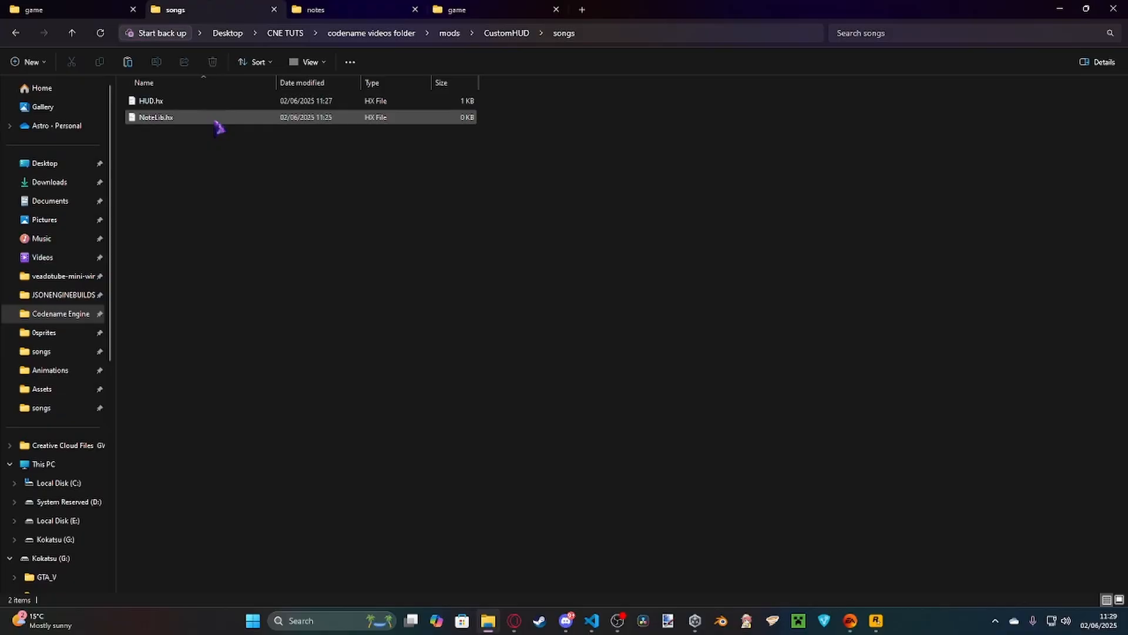
pyautogui.moveTo(213, 129)
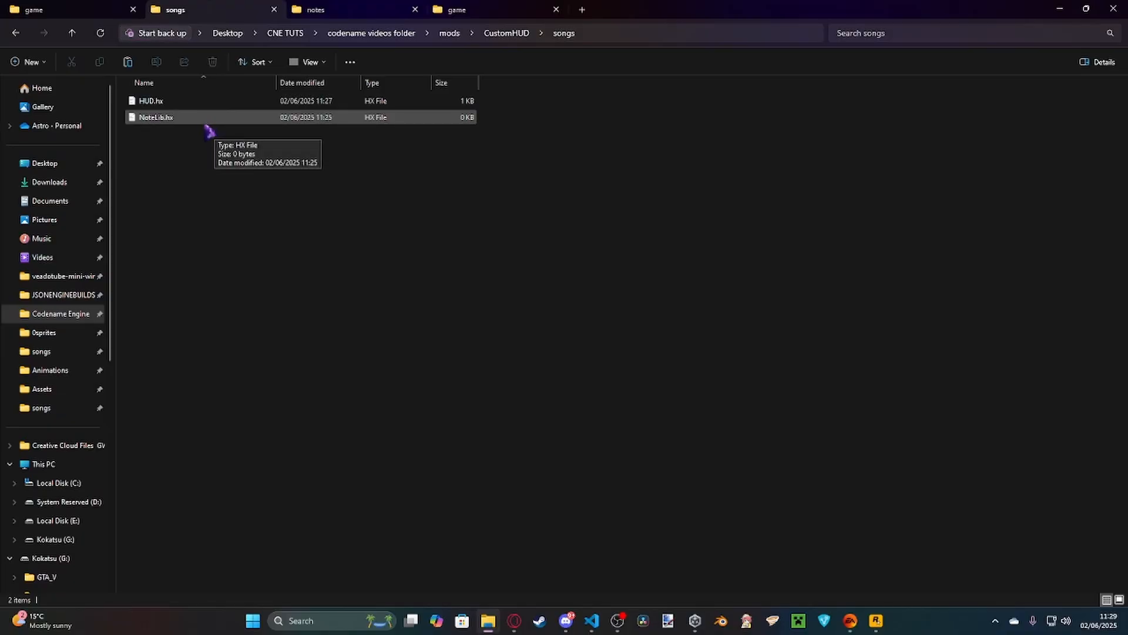
pyautogui.click(151, 101)
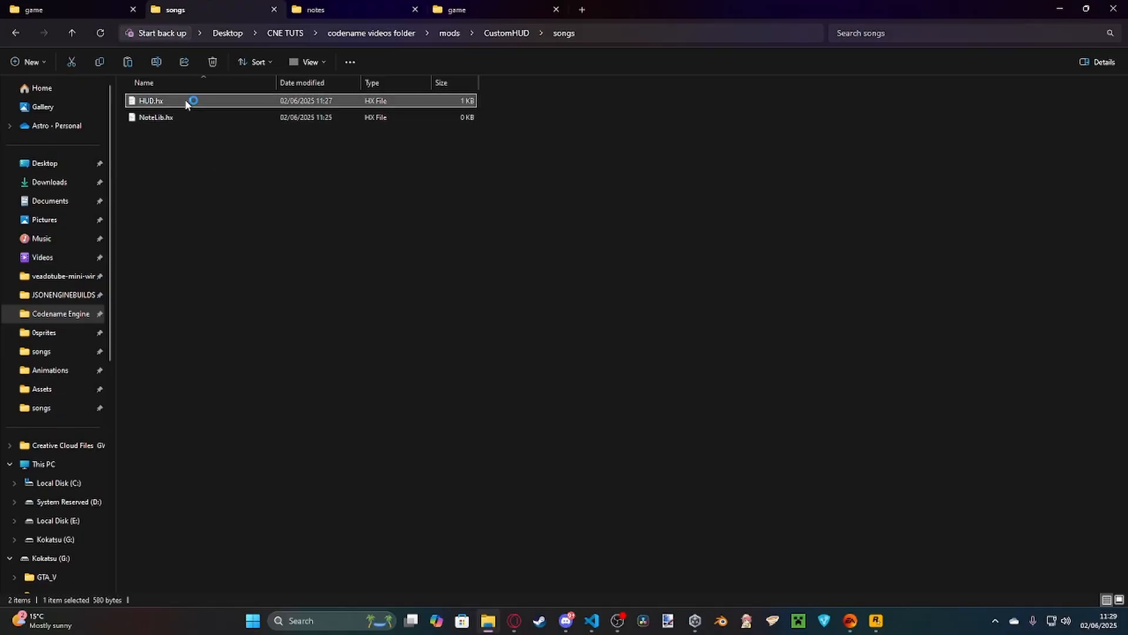
pyautogui.doubleClick(150, 100)
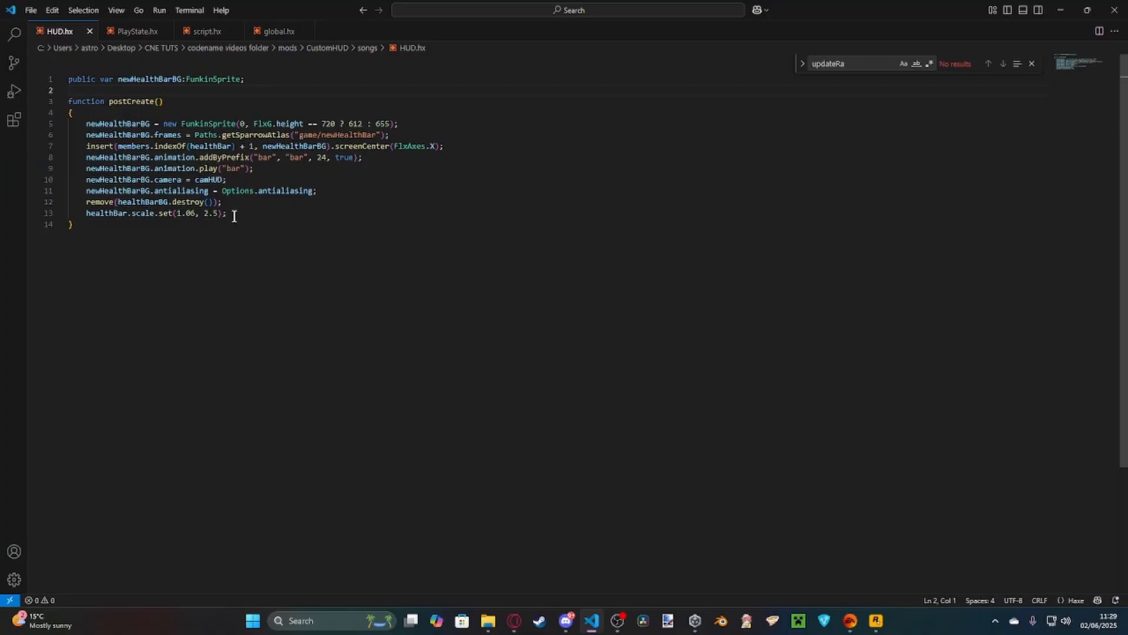
pyautogui.moveTo(236, 232)
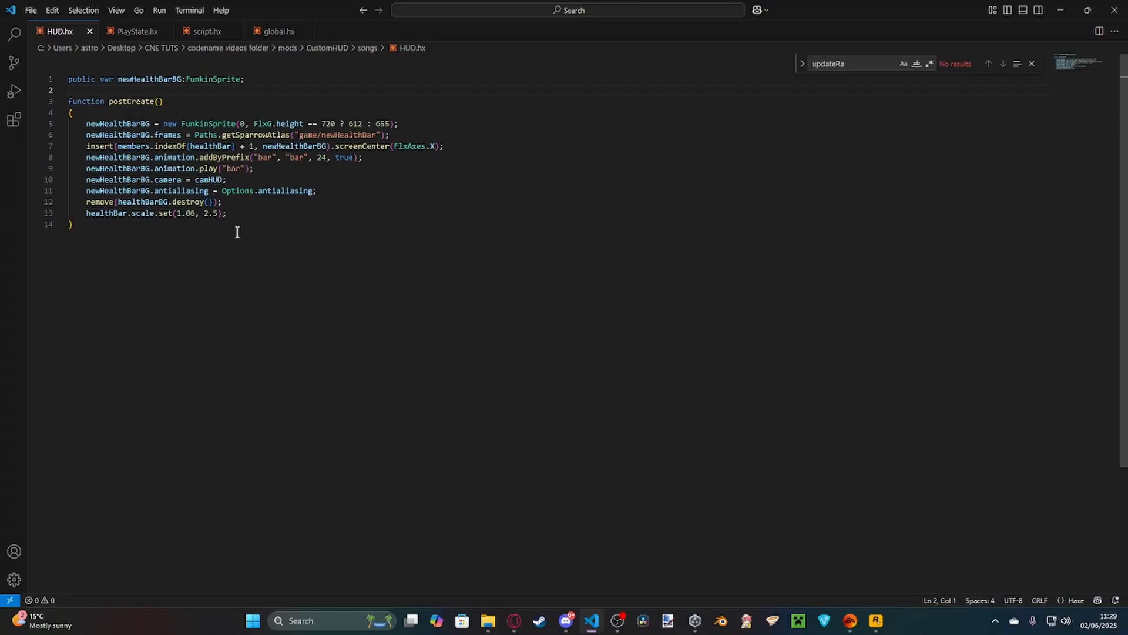
pyautogui.moveTo(291, 83)
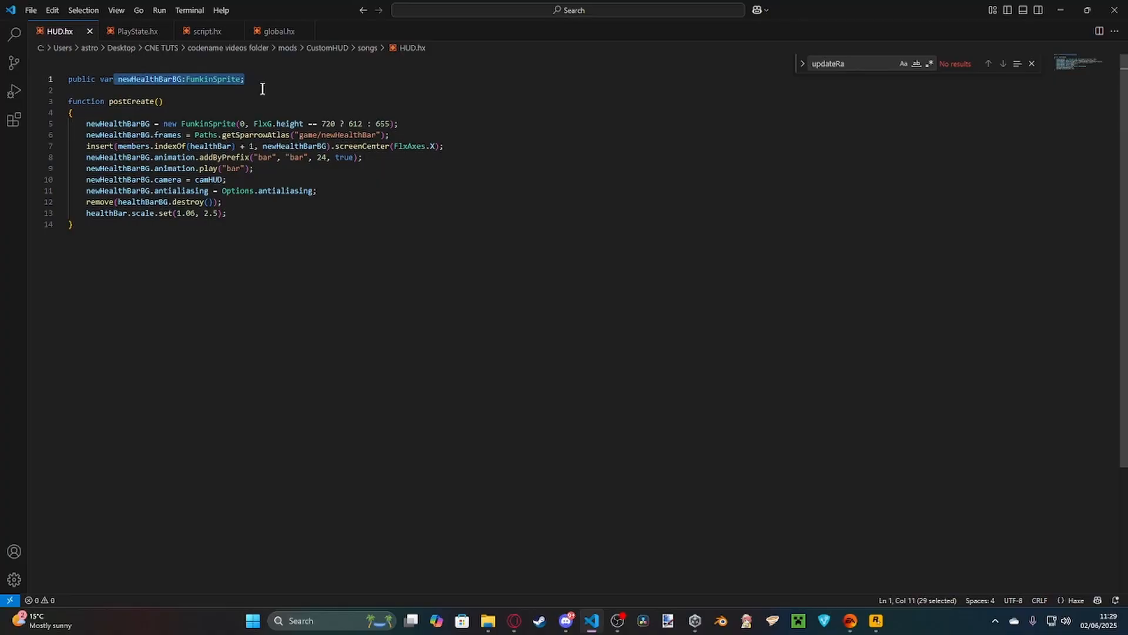
pyautogui.click(258, 91)
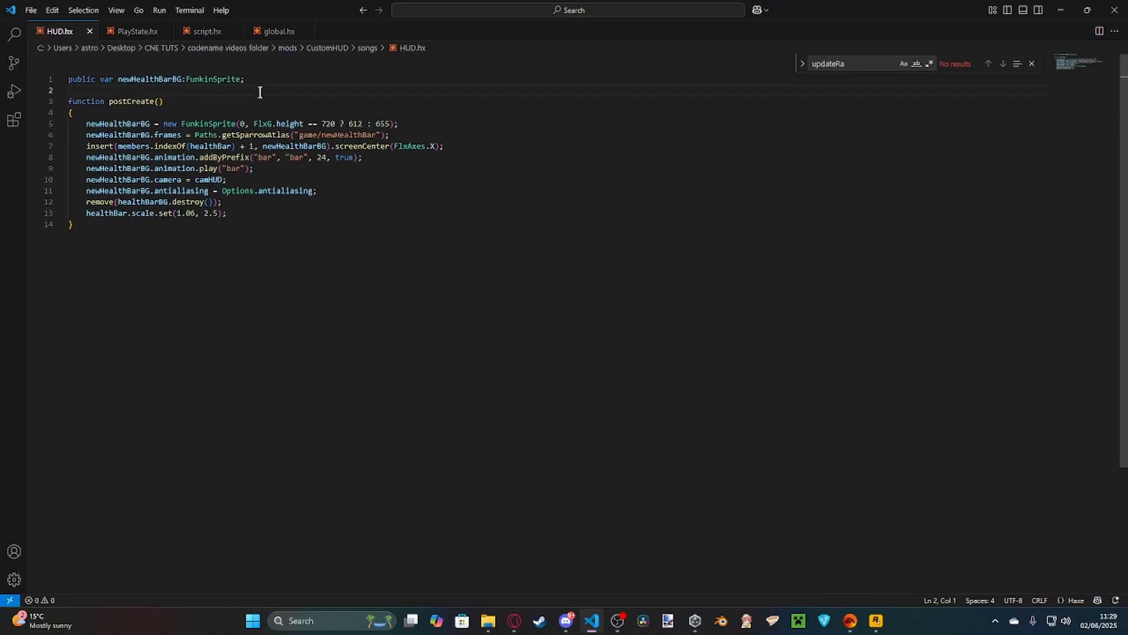
pyautogui.moveTo(201, 284)
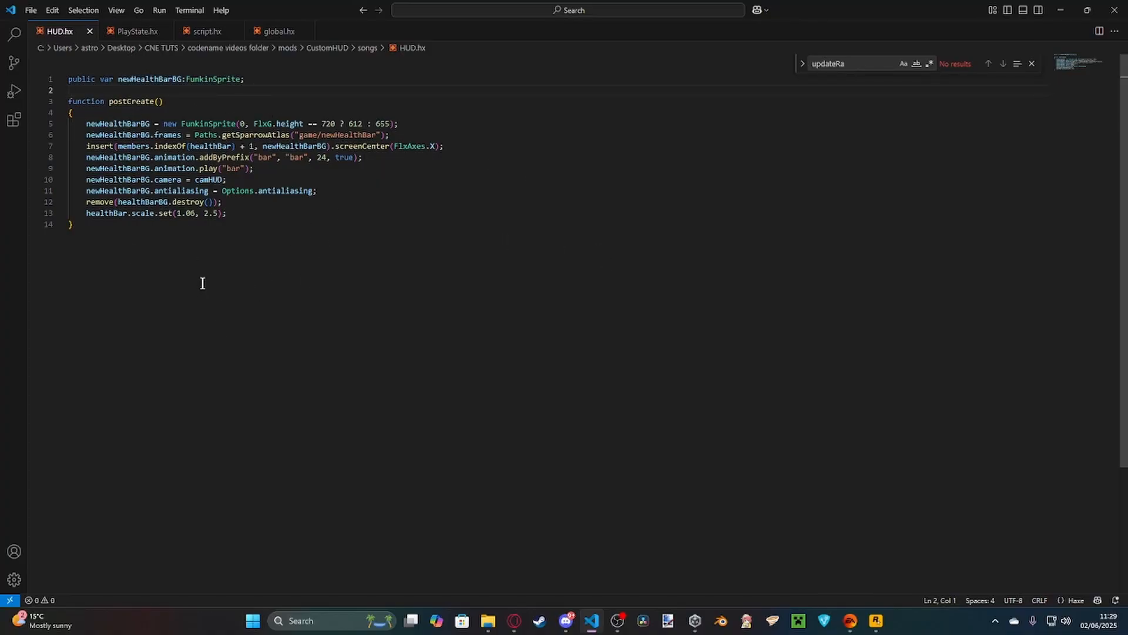
pyautogui.moveTo(229, 262)
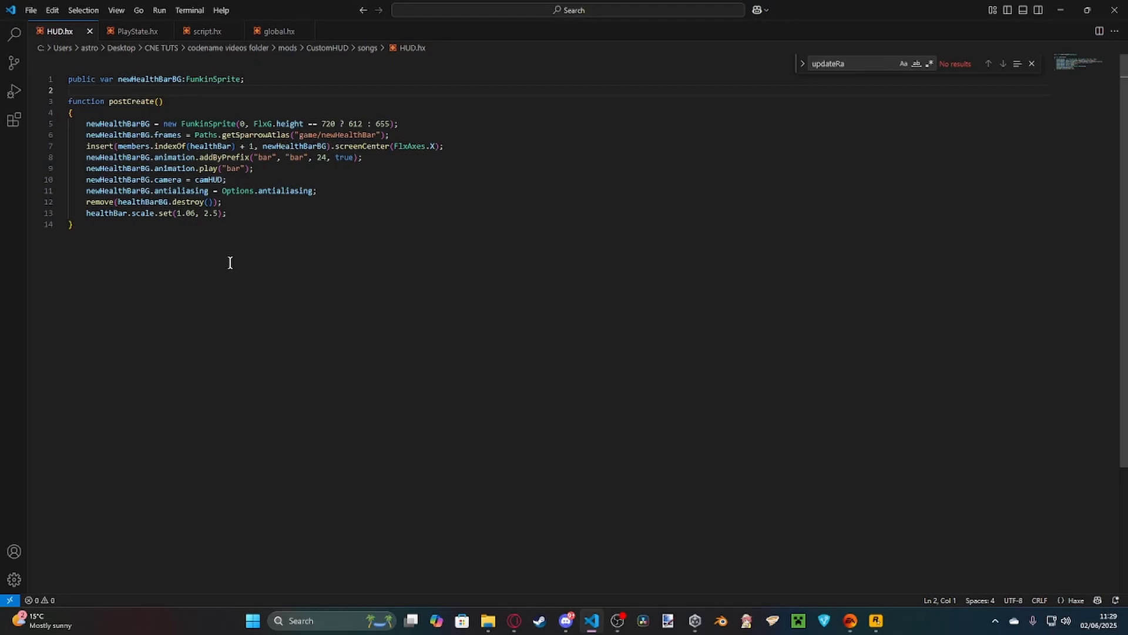
pyautogui.moveTo(211, 213)
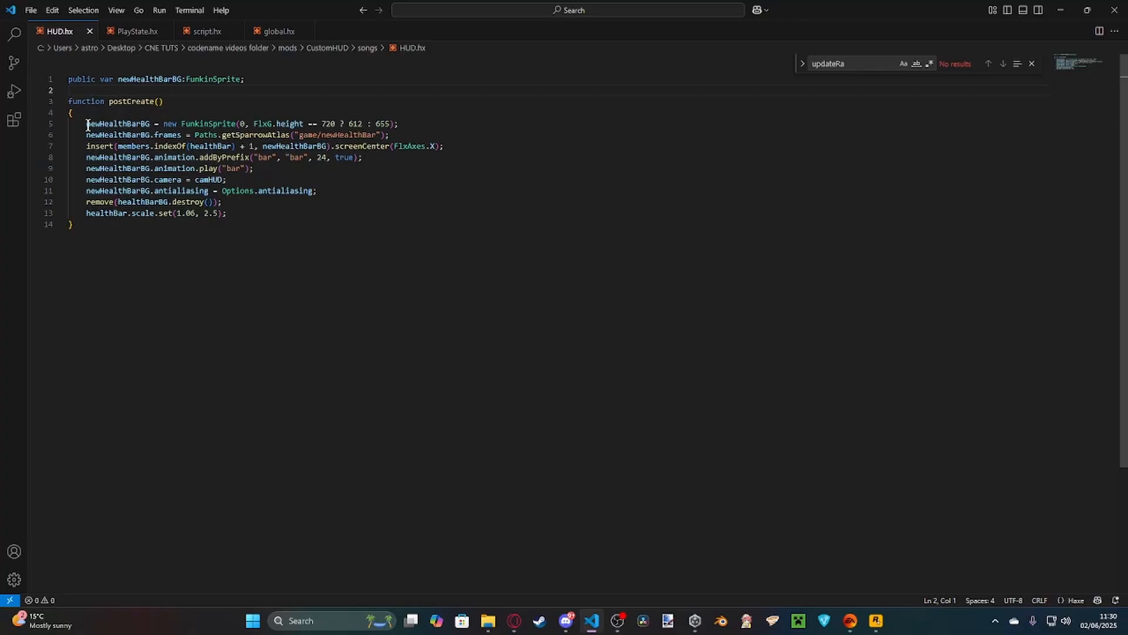
pyautogui.moveTo(86, 124); pyautogui.dragTo(294, 134)
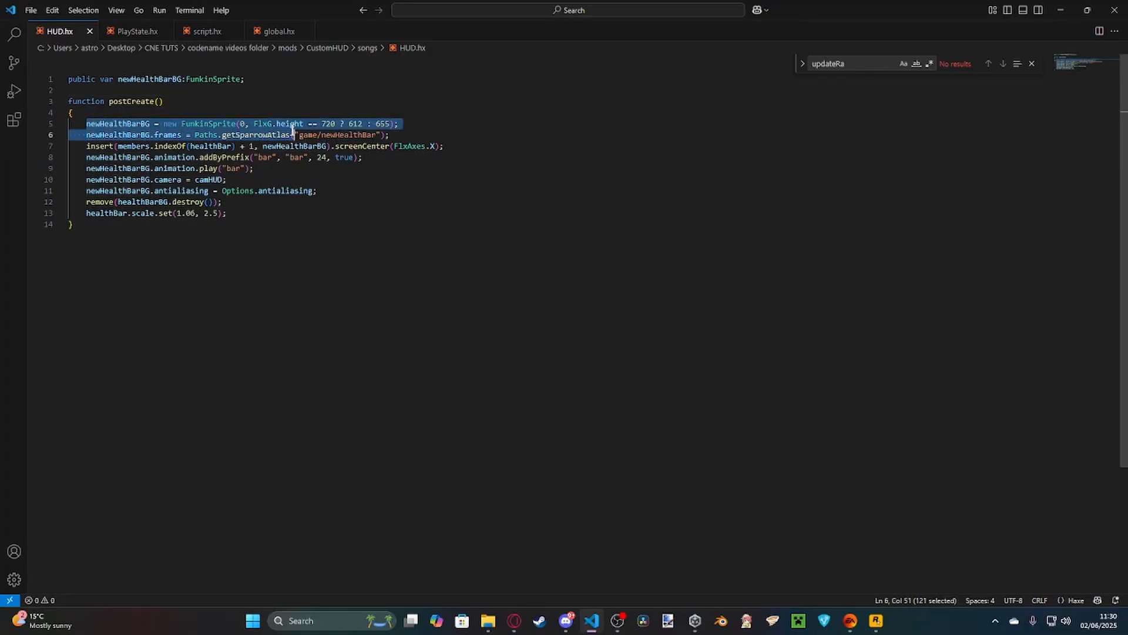
pyautogui.click(399, 124)
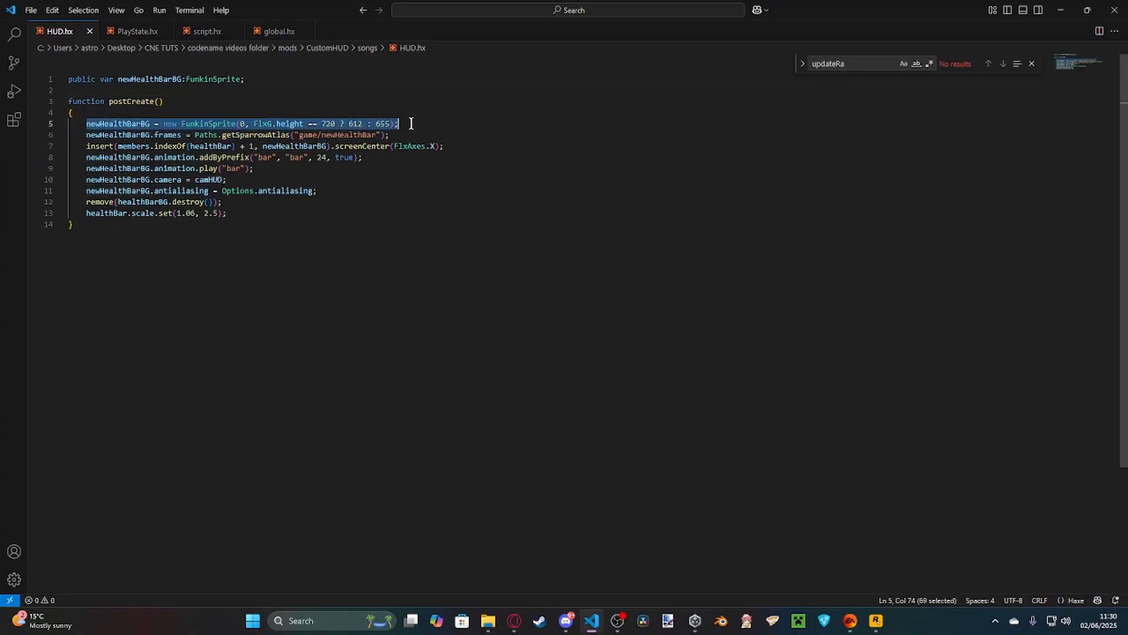
pyautogui.click(400, 123)
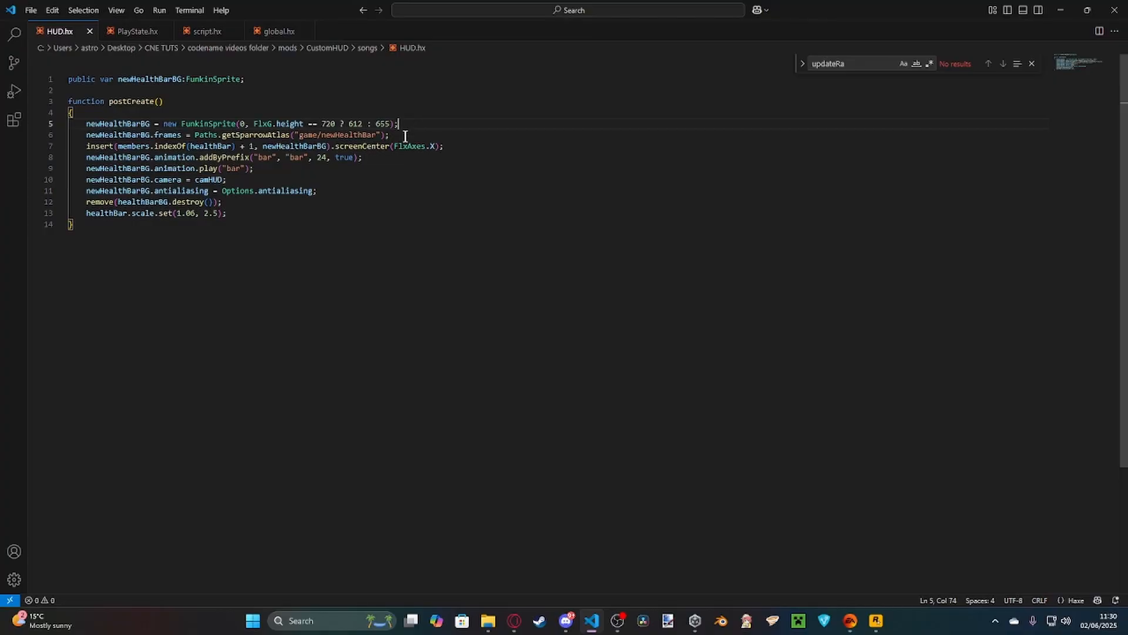
pyautogui.click(85, 134)
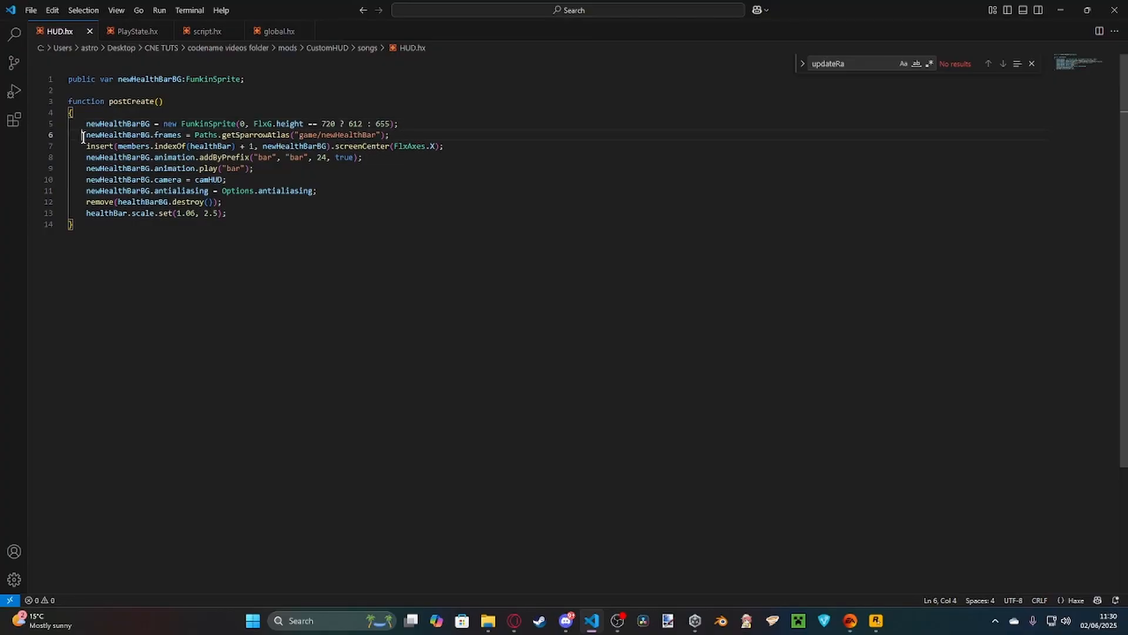
pyautogui.moveTo(82, 134); pyautogui.dragTo(173, 146)
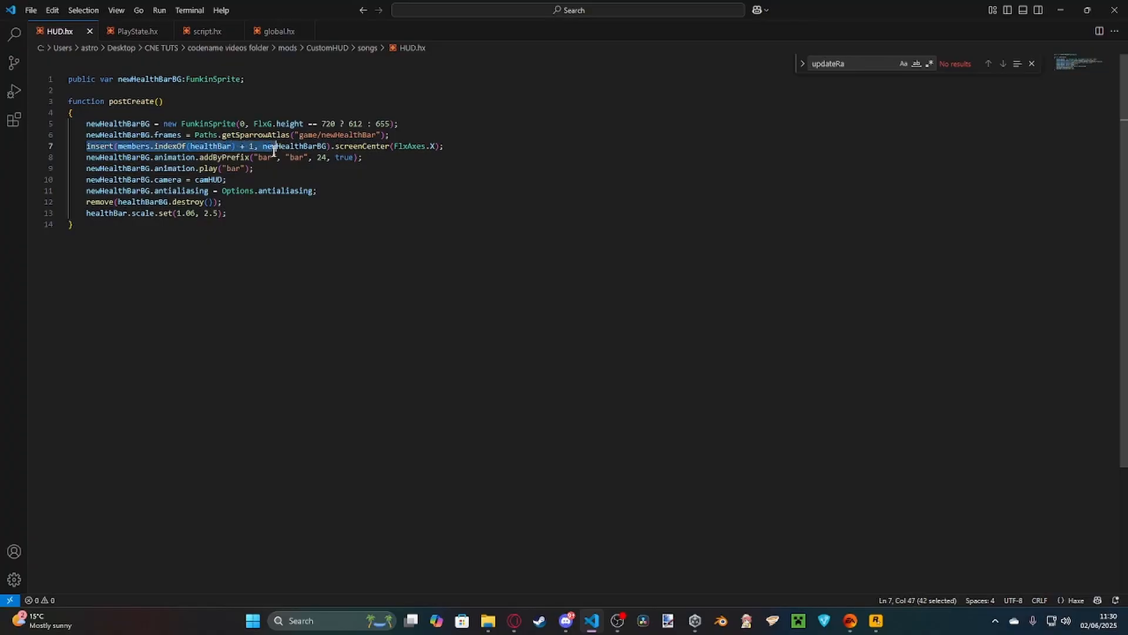
pyautogui.click(447, 146)
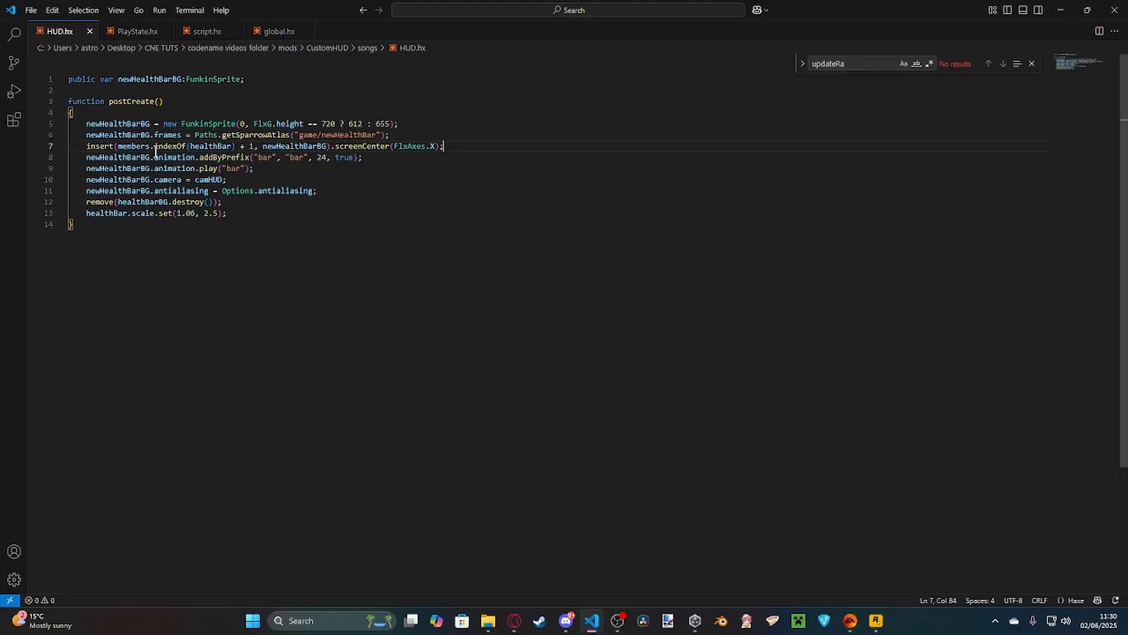
pyautogui.moveTo(85, 146); pyautogui.dragTo(224, 145)
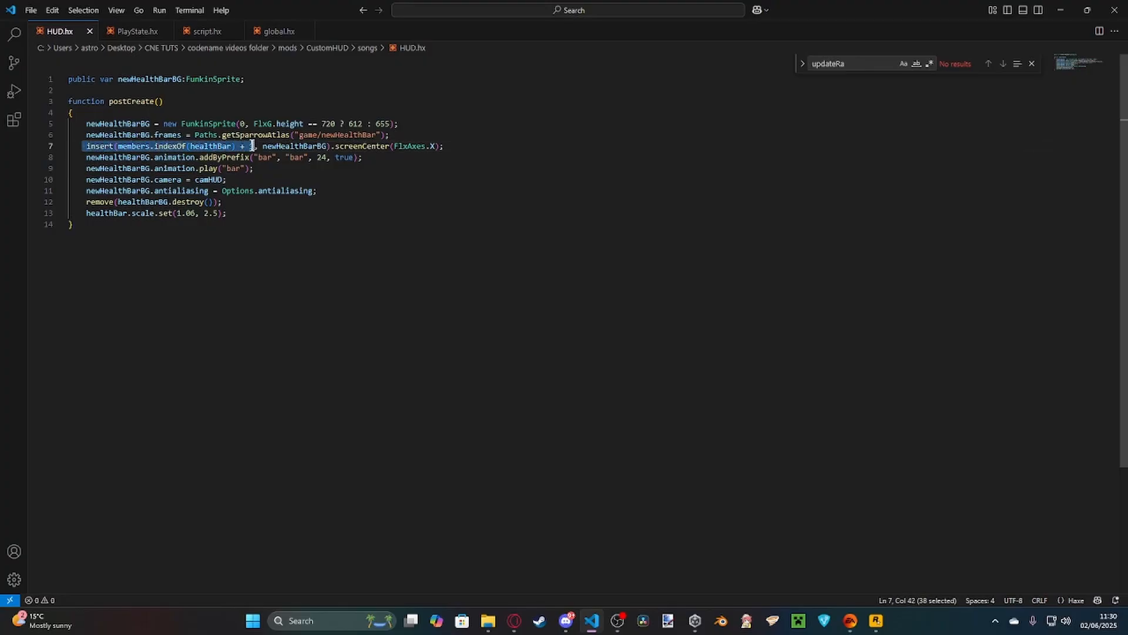
pyautogui.moveTo(464, 163)
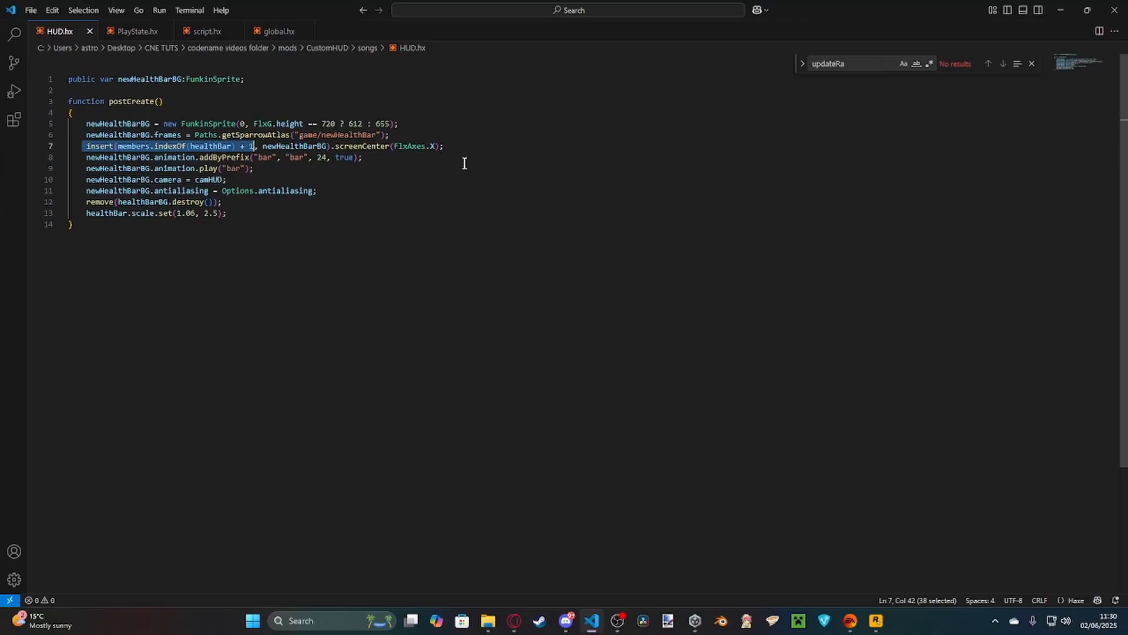
pyautogui.moveTo(479, 168)
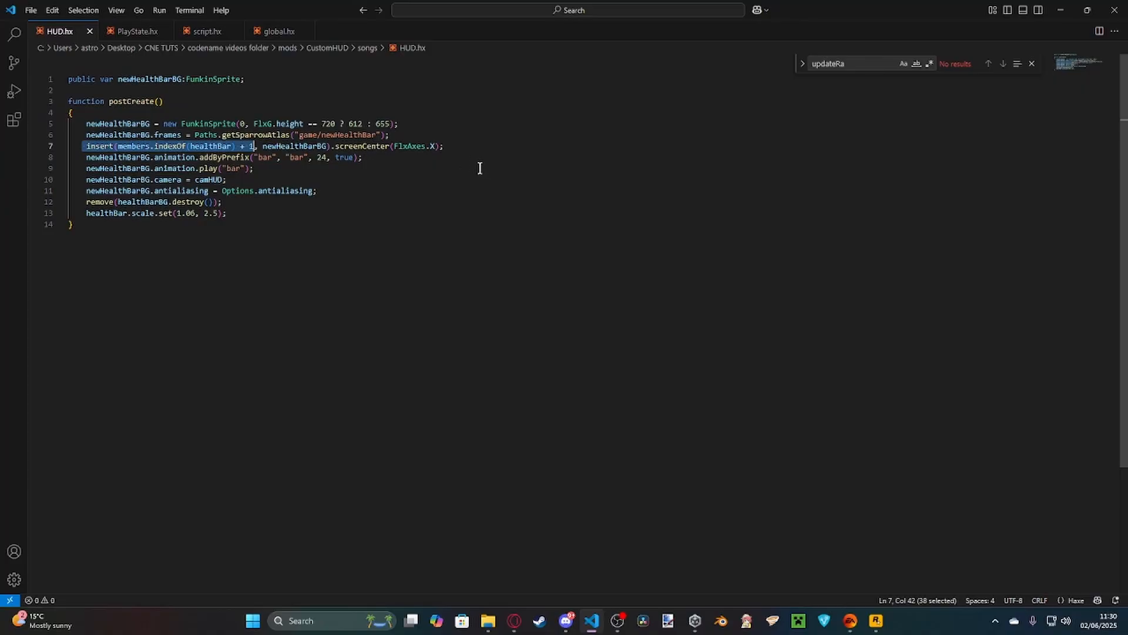
pyautogui.moveTo(560, 148)
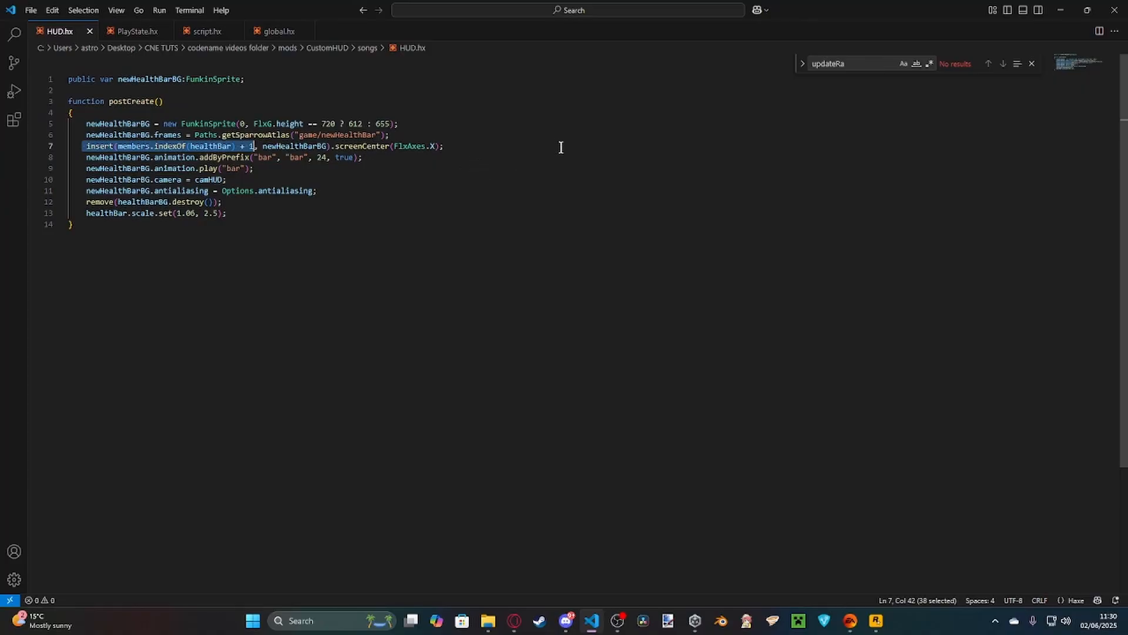
pyautogui.click(469, 146)
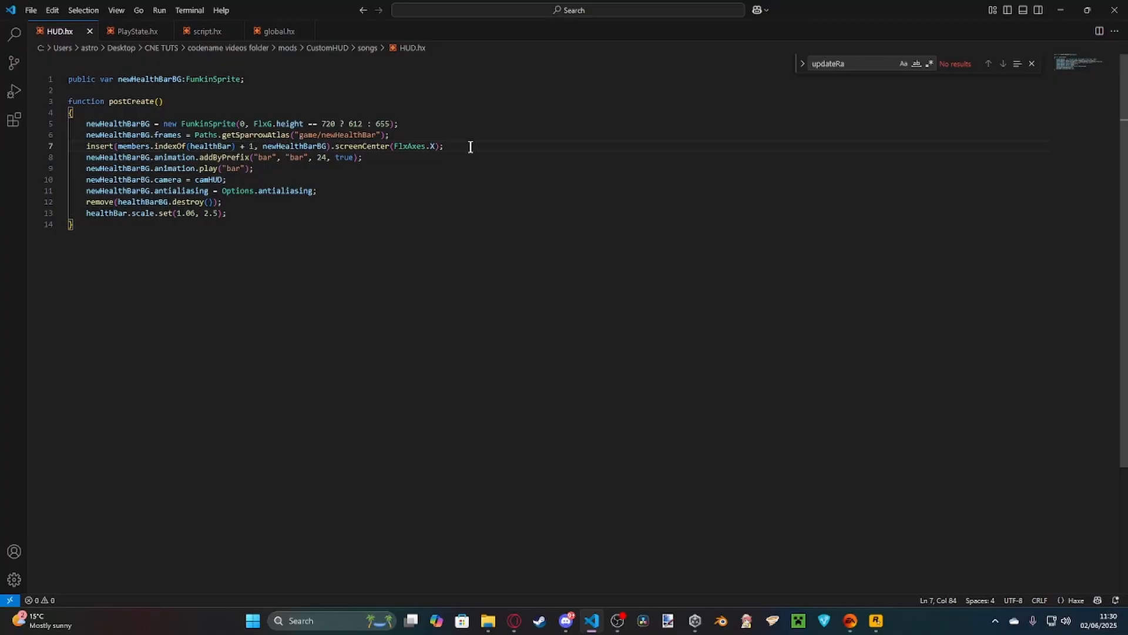
pyautogui.moveTo(356, 201)
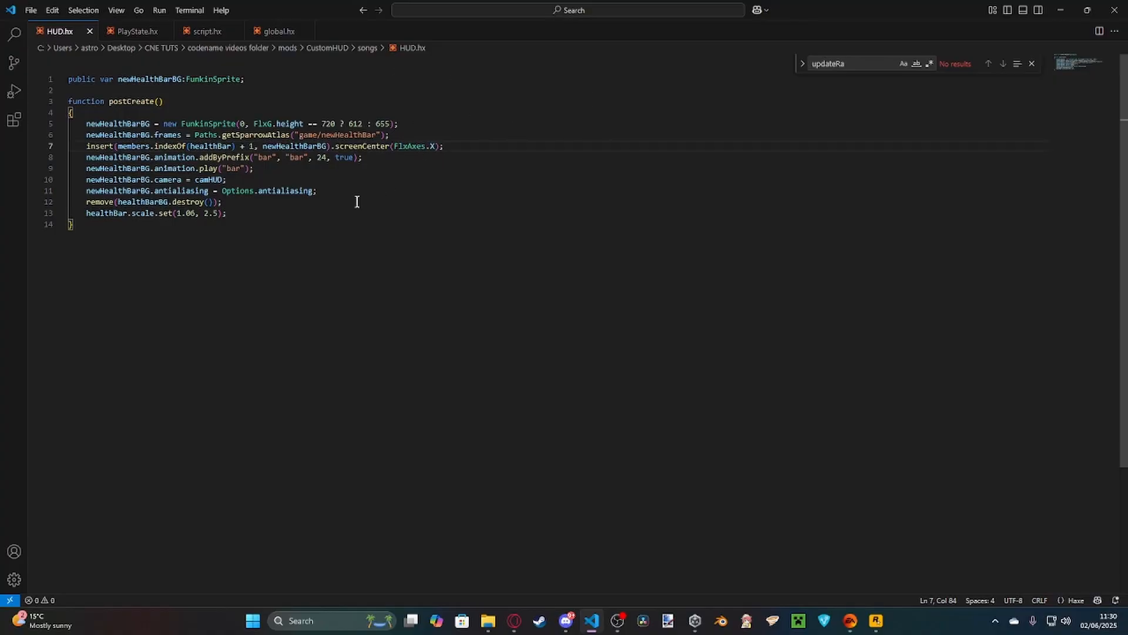
pyautogui.moveTo(167, 94)
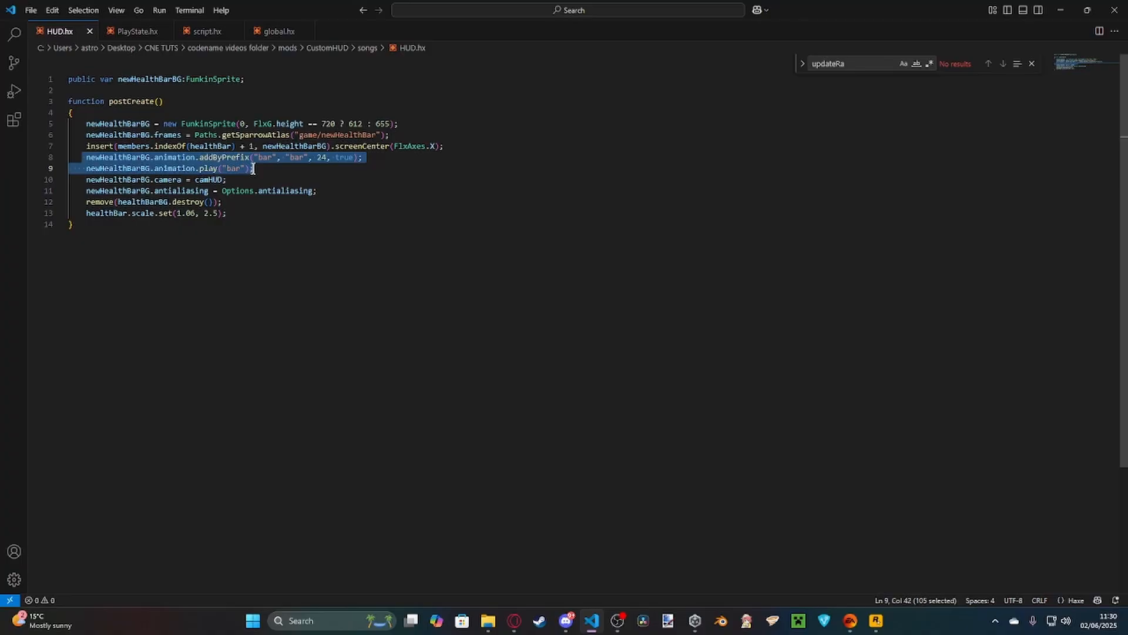
pyautogui.click(203, 179)
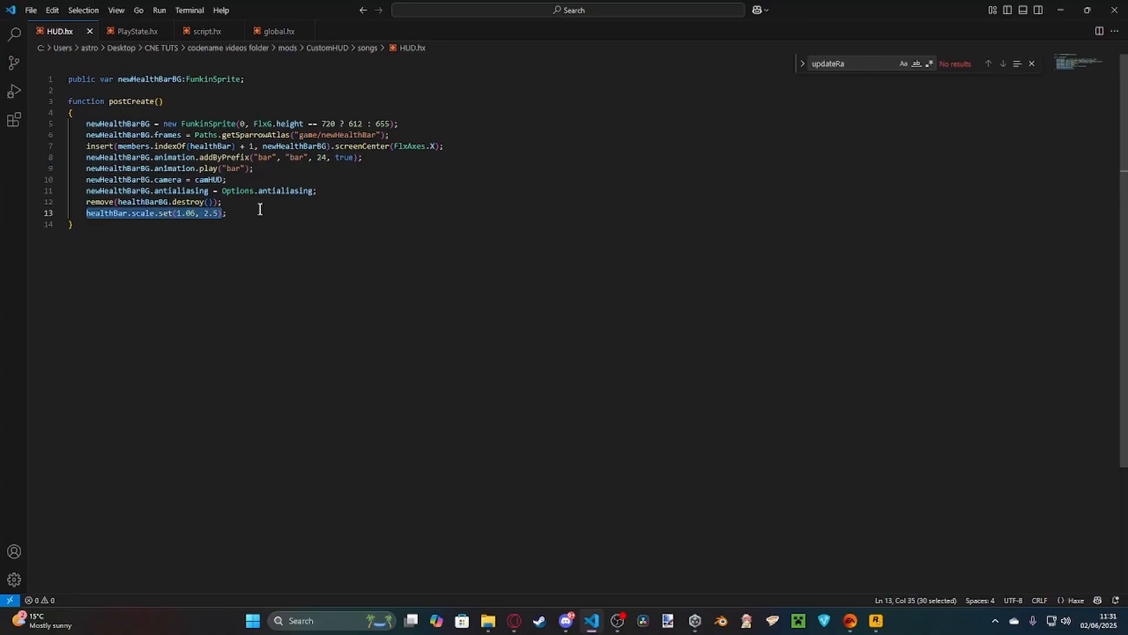
# Open NoteLib.hx from mods > CustomHUD > songs in the editor beside HUD.hx
pyautogui.click(650, 501)
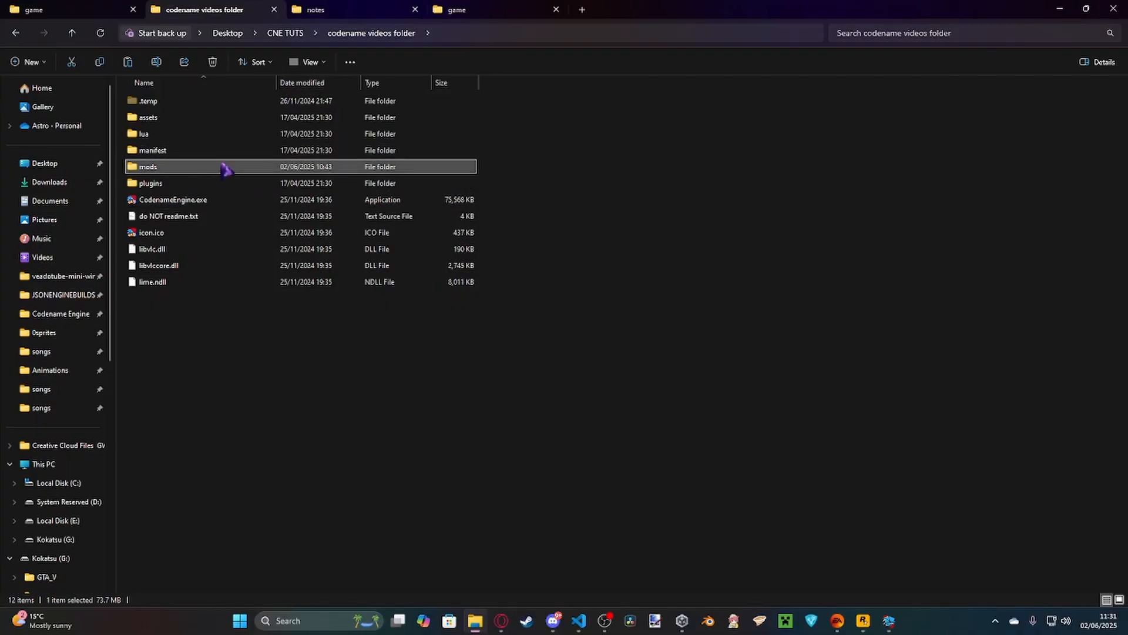
pyautogui.doubleClick(149, 166)
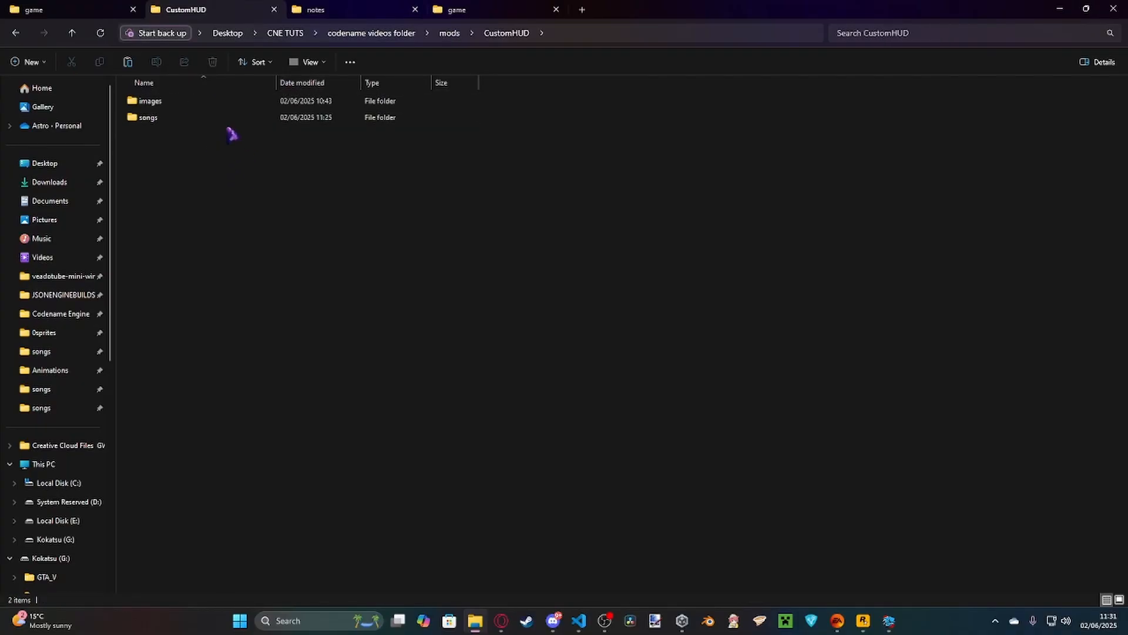
pyautogui.doubleClick(148, 117)
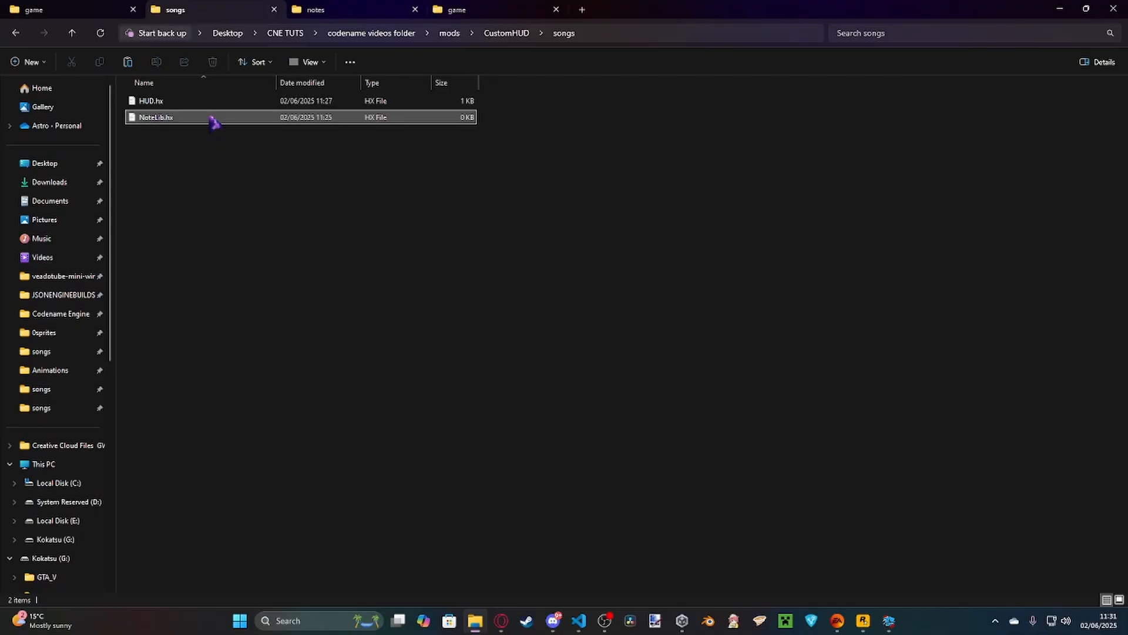
pyautogui.doubleClick(156, 116)
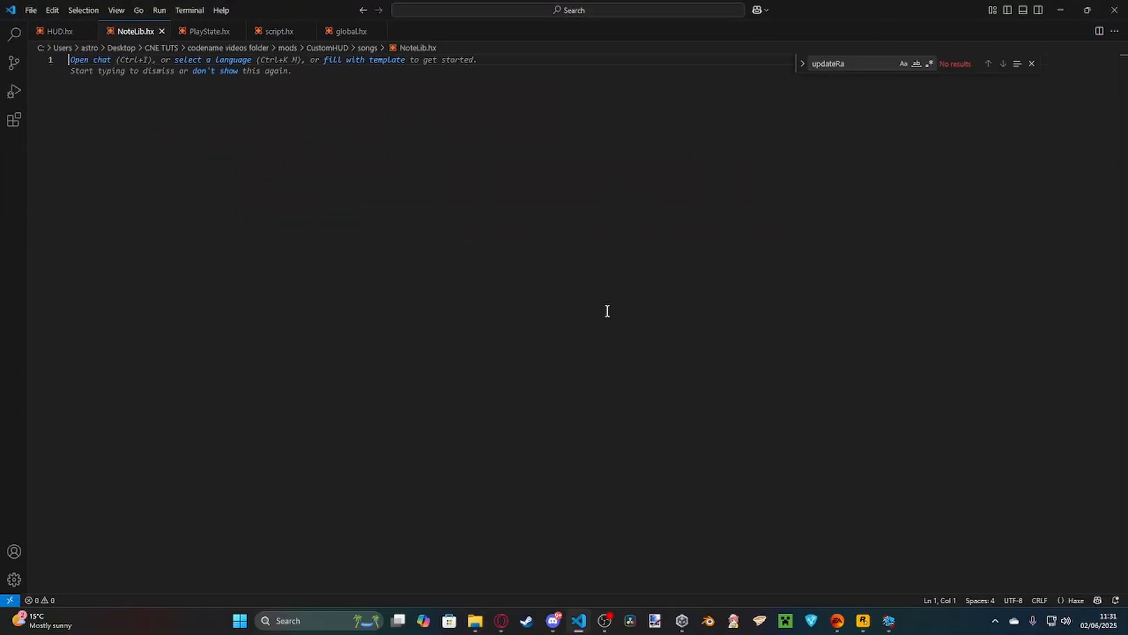
pyautogui.moveTo(530, 142)
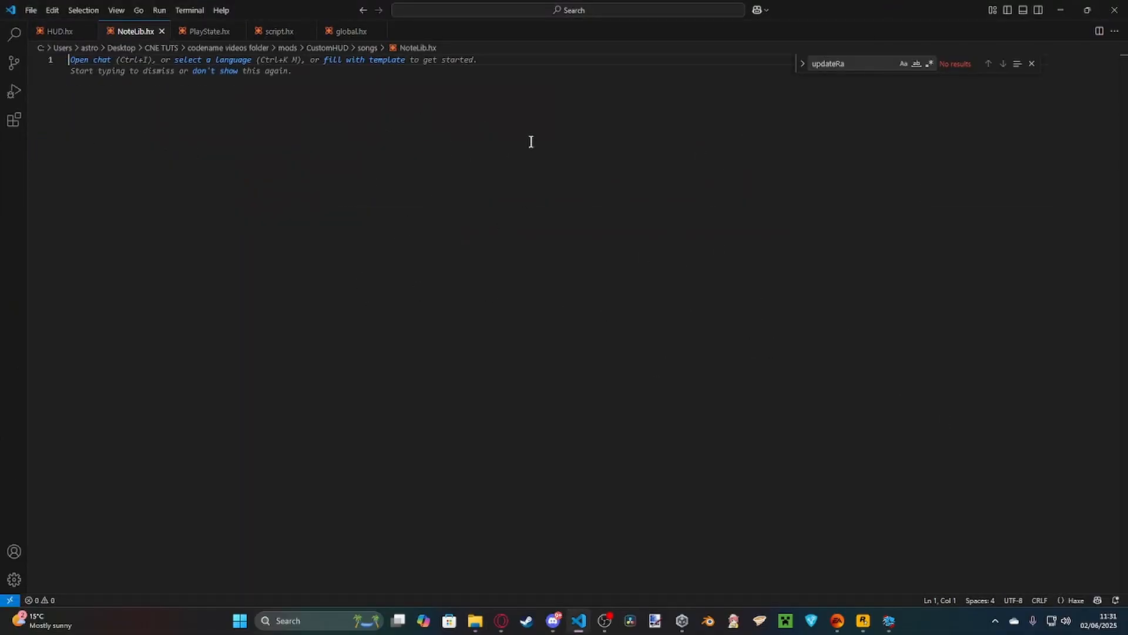
pyautogui.moveTo(623, 275)
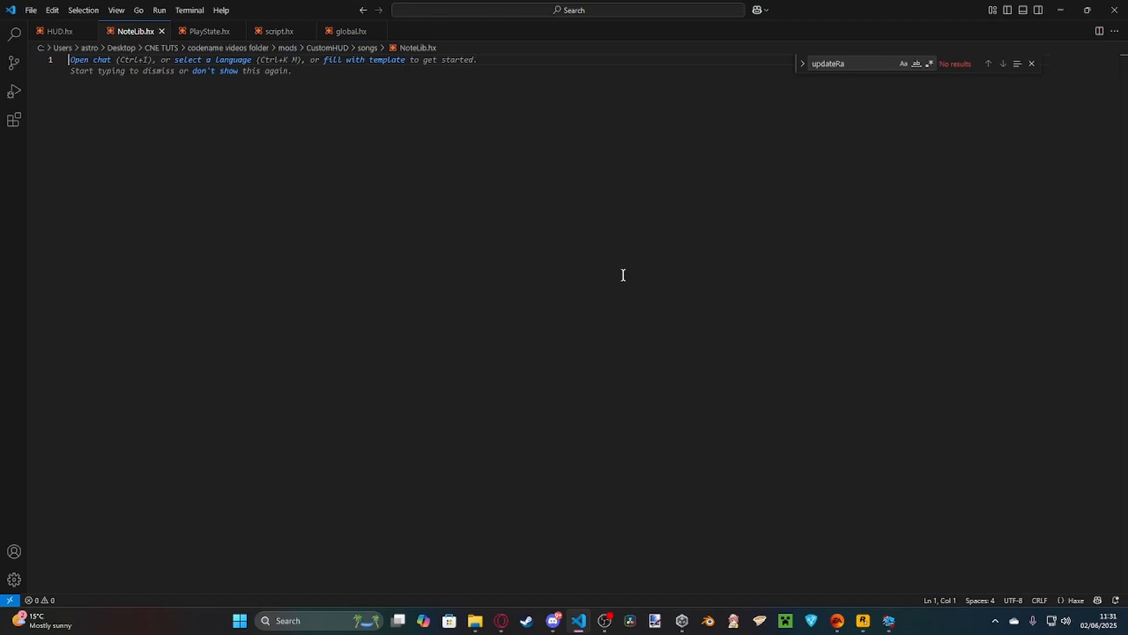
pyautogui.moveTo(634, 272)
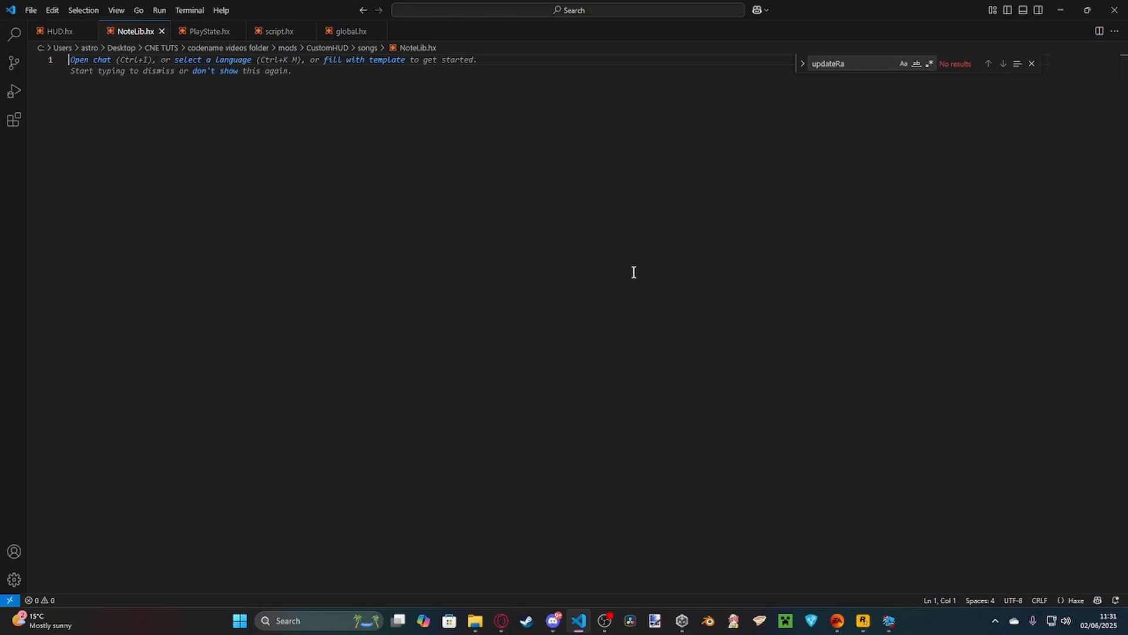
# Write an onNoteCreation function with a noteSprite line built from "game/notes/" plus SONG.meta.name
pyautogui.write('function onNoteCreation')
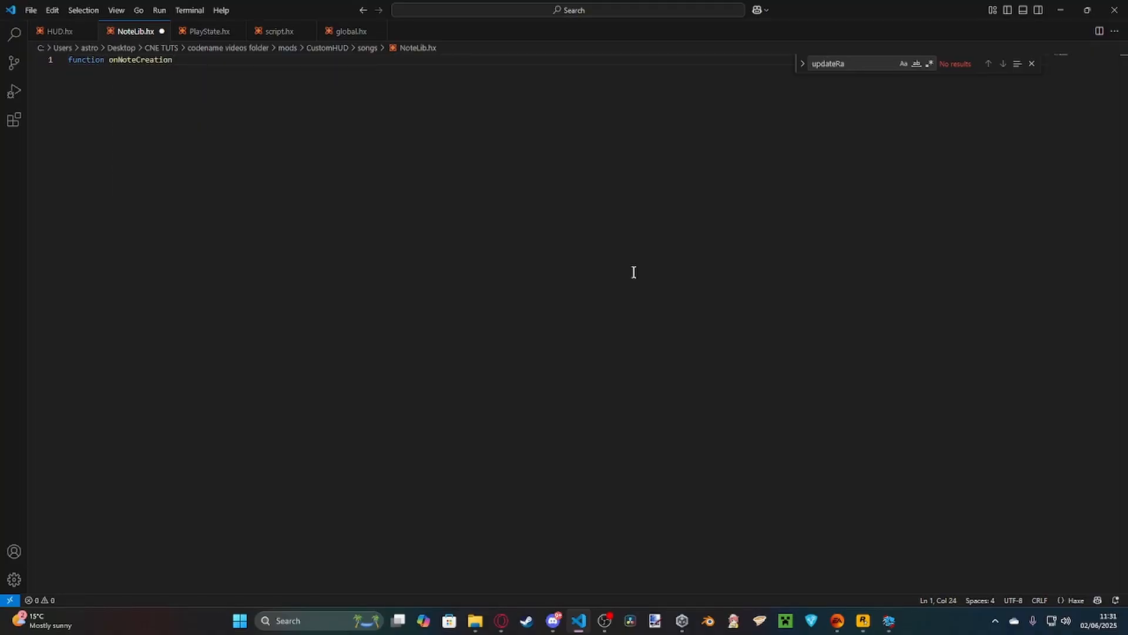
pyautogui.write('()')
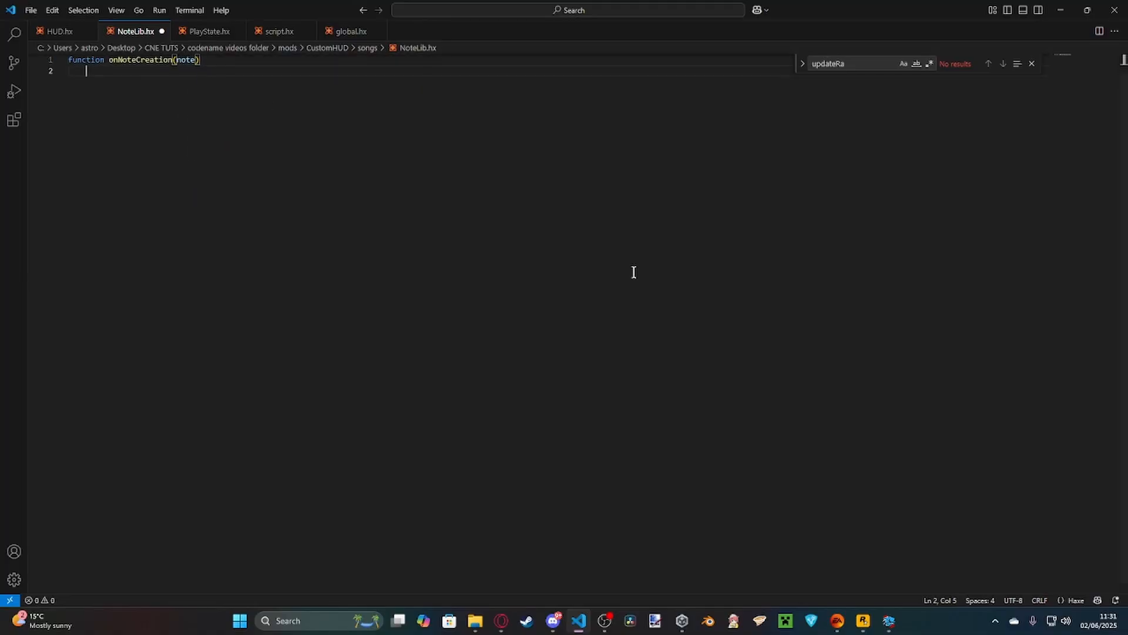
pyautogui.write('{')
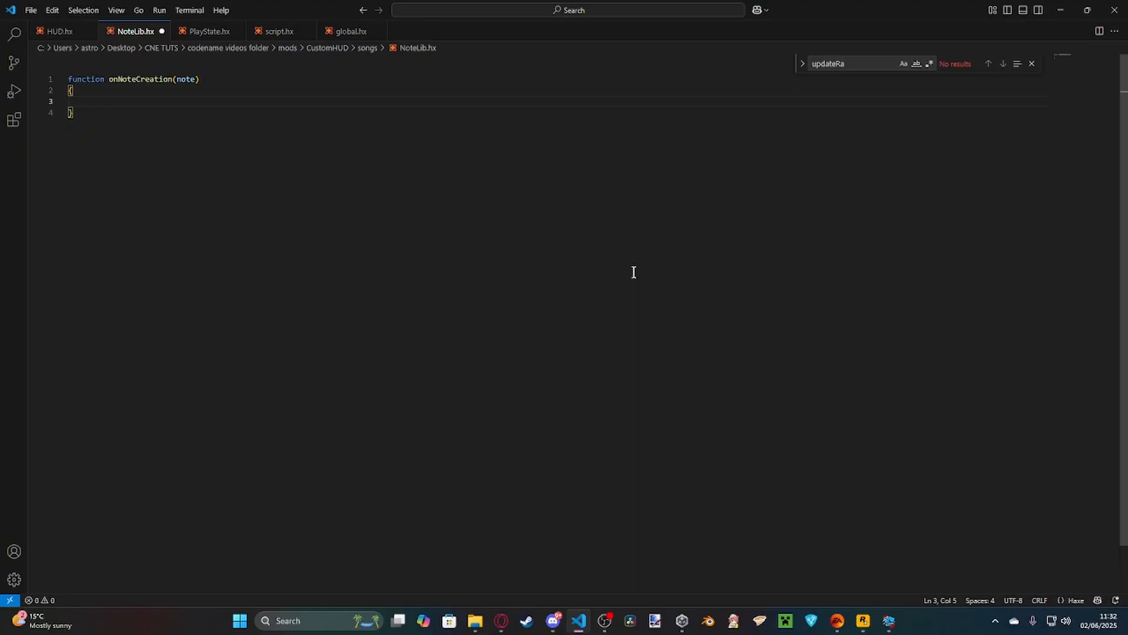
pyautogui.write('note.noteSprite = "game/notes/" + SONG.met')
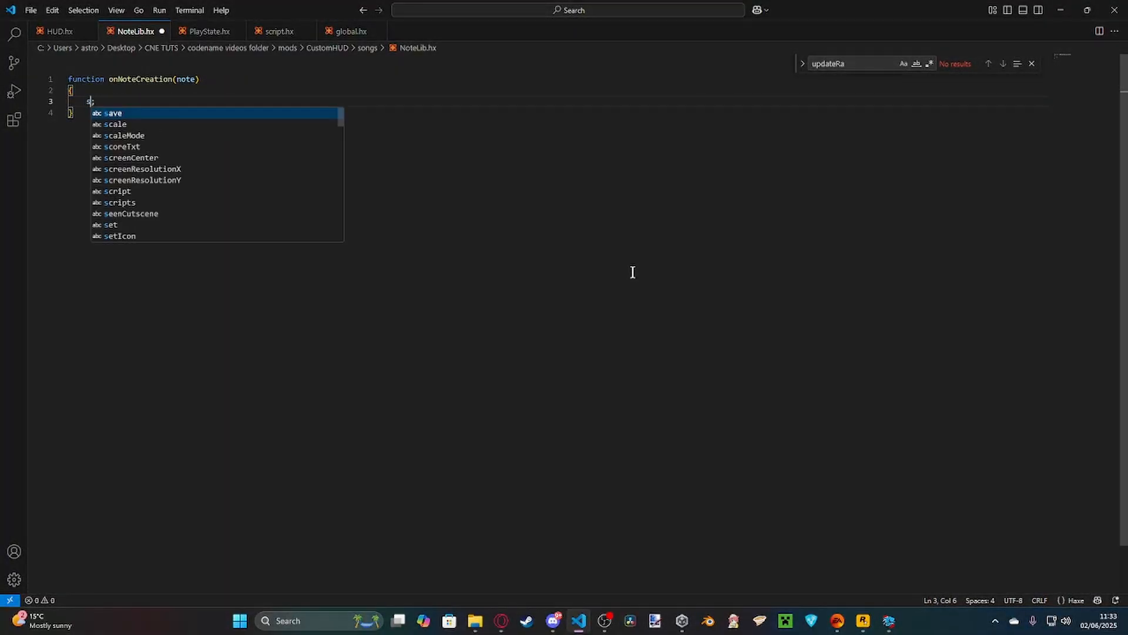
pyautogui.write('witch(SONG.')
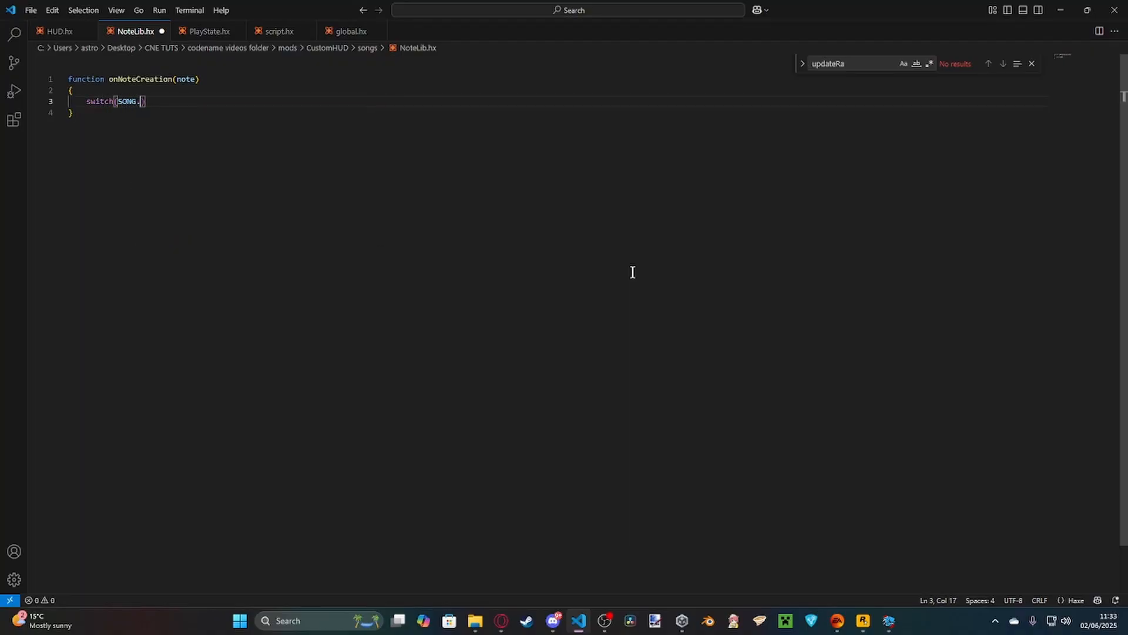
pyautogui.write('meta.name')
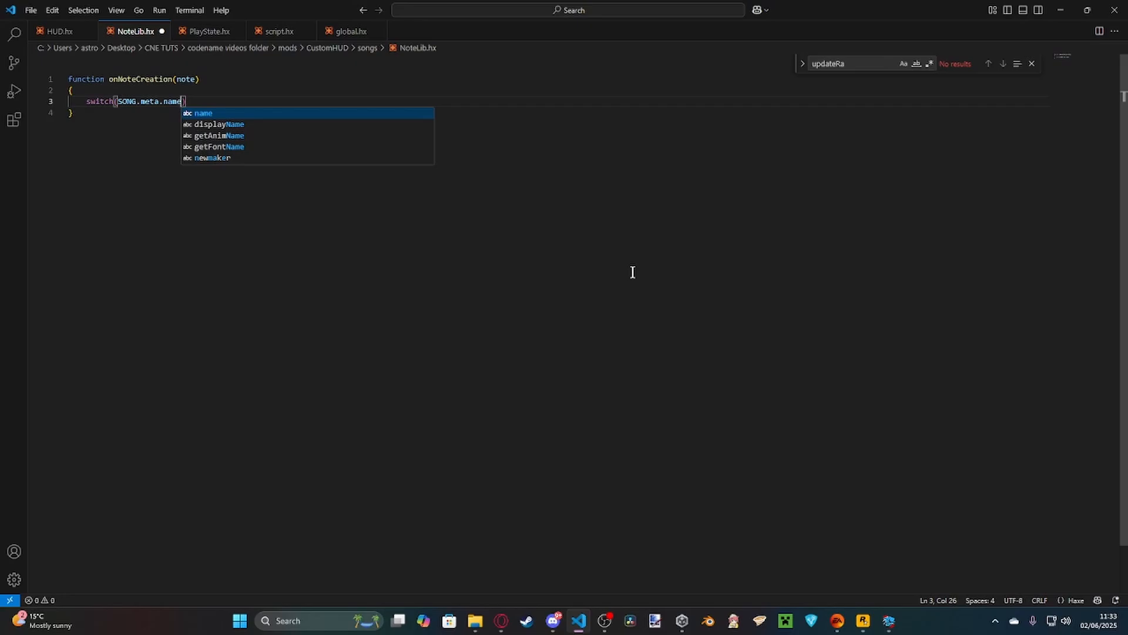
pyautogui.write('case "pet')
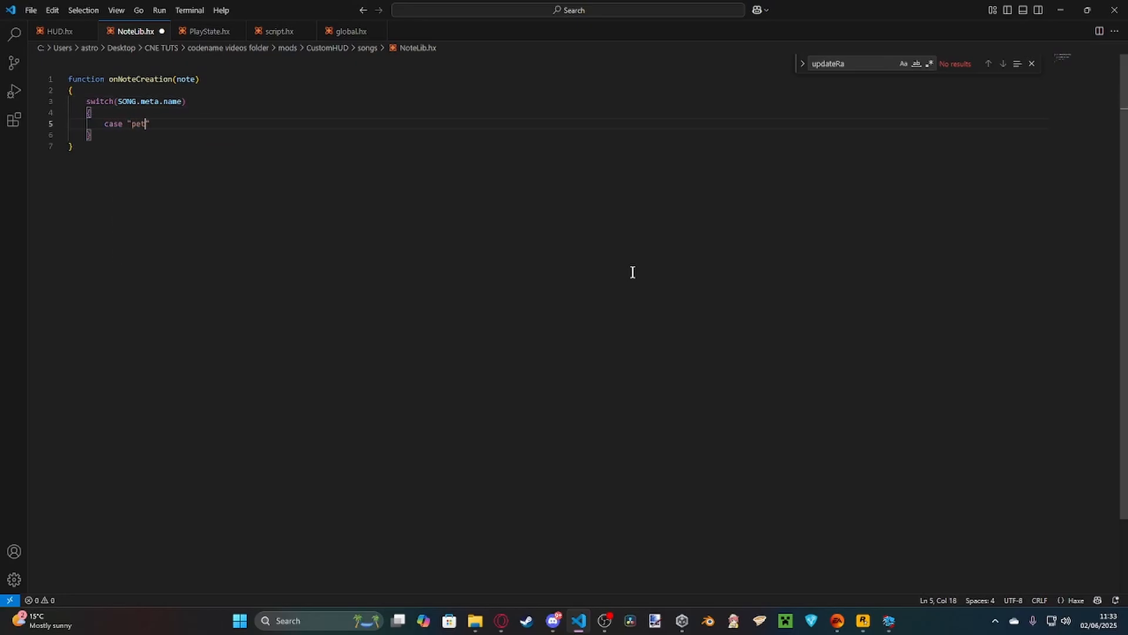
pyautogui.write('scop":')
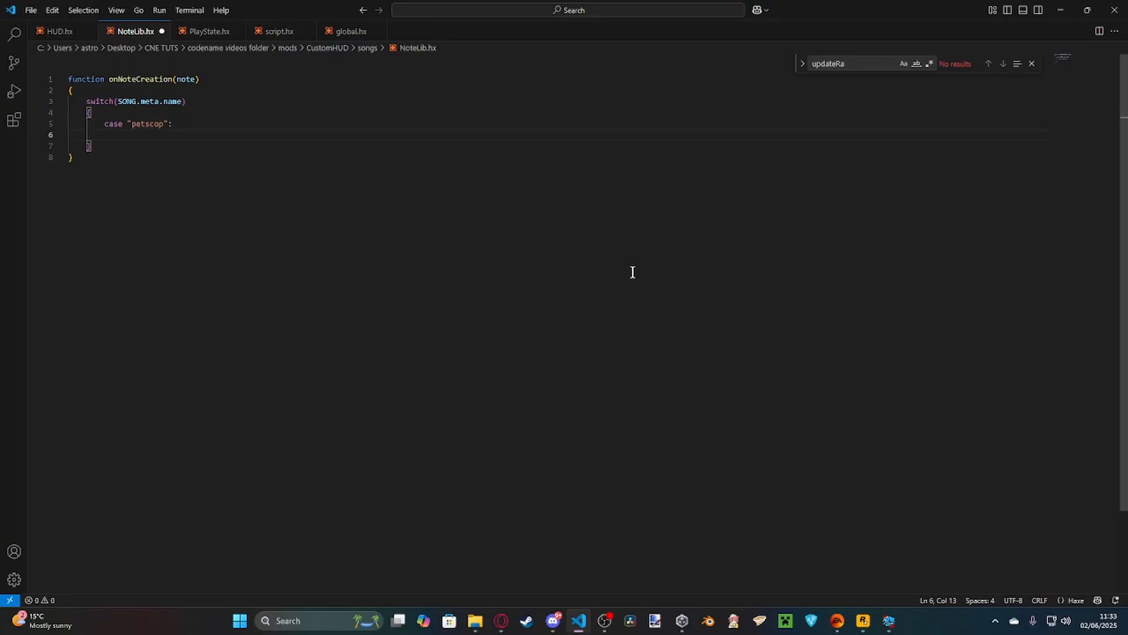
pyautogui.press('Backspace')
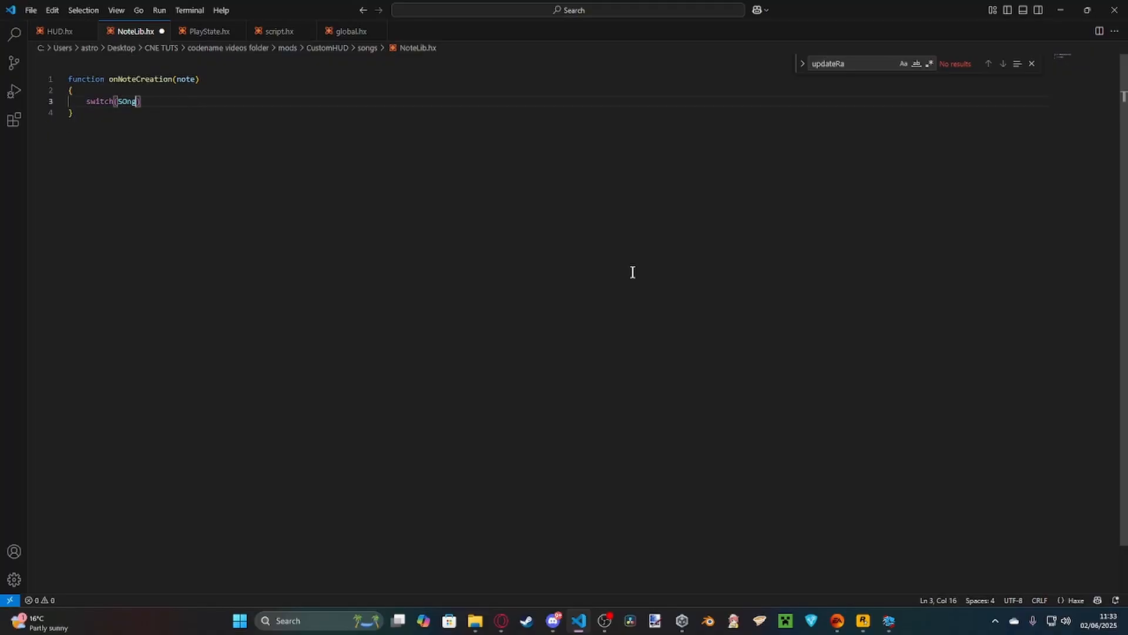
# Change the line to note.noteSprite = "game/notes/petscop"; and begin a second function
pyautogui.write('note.noteSprite = "game/notes/" + SONG.meta.name;')
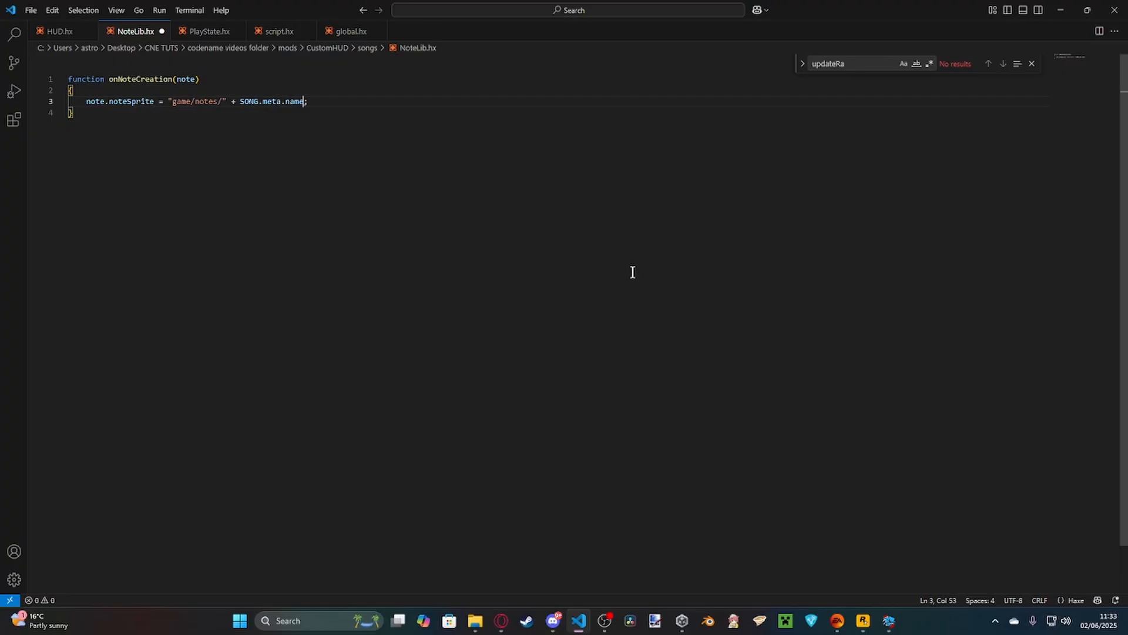
pyautogui.press('Backspace')
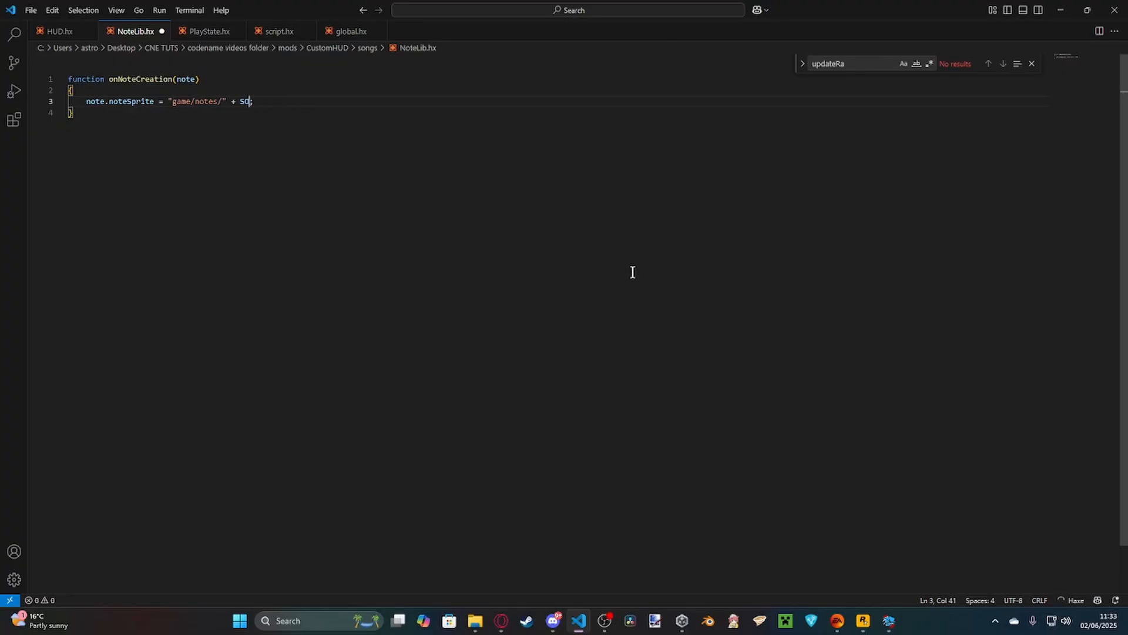
pyautogui.press('Backspace')
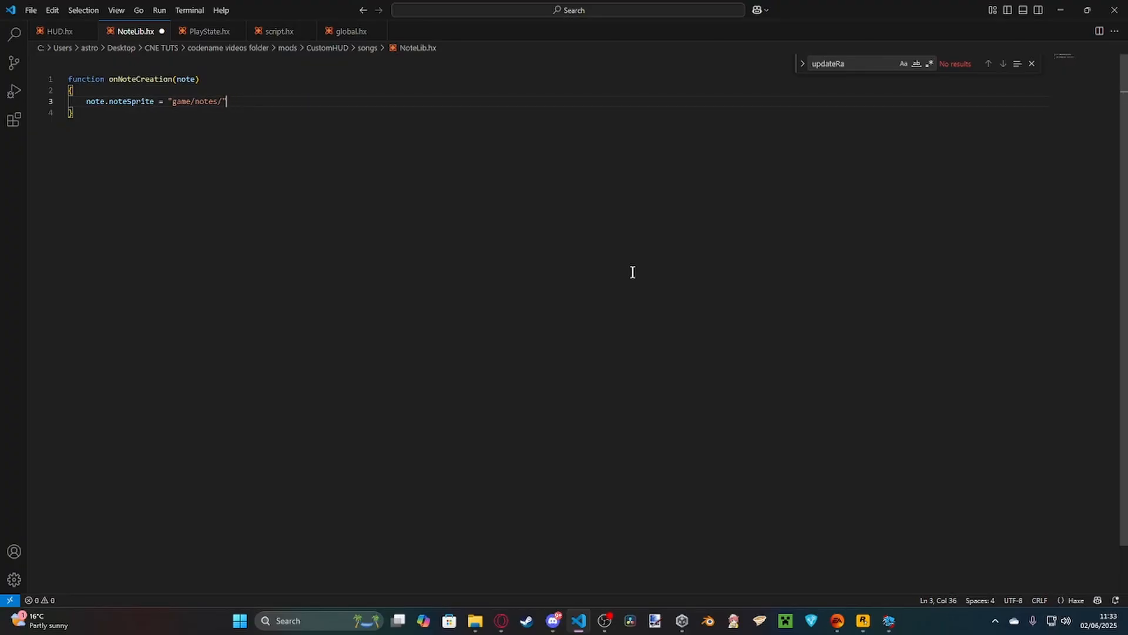
pyautogui.write('petsco')
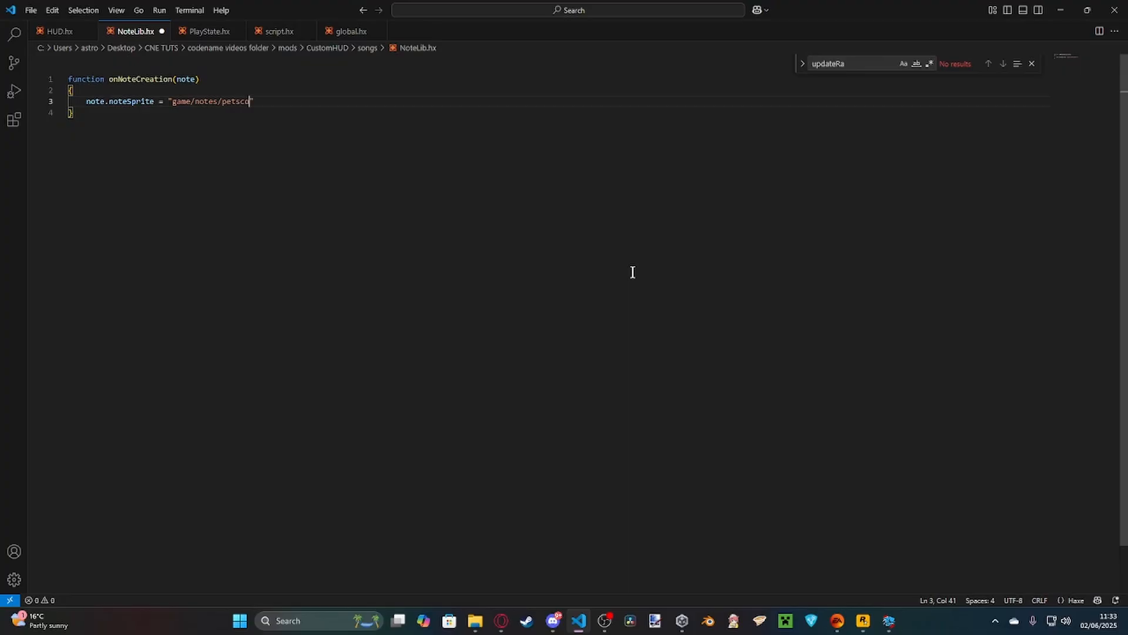
pyautogui.write('p')
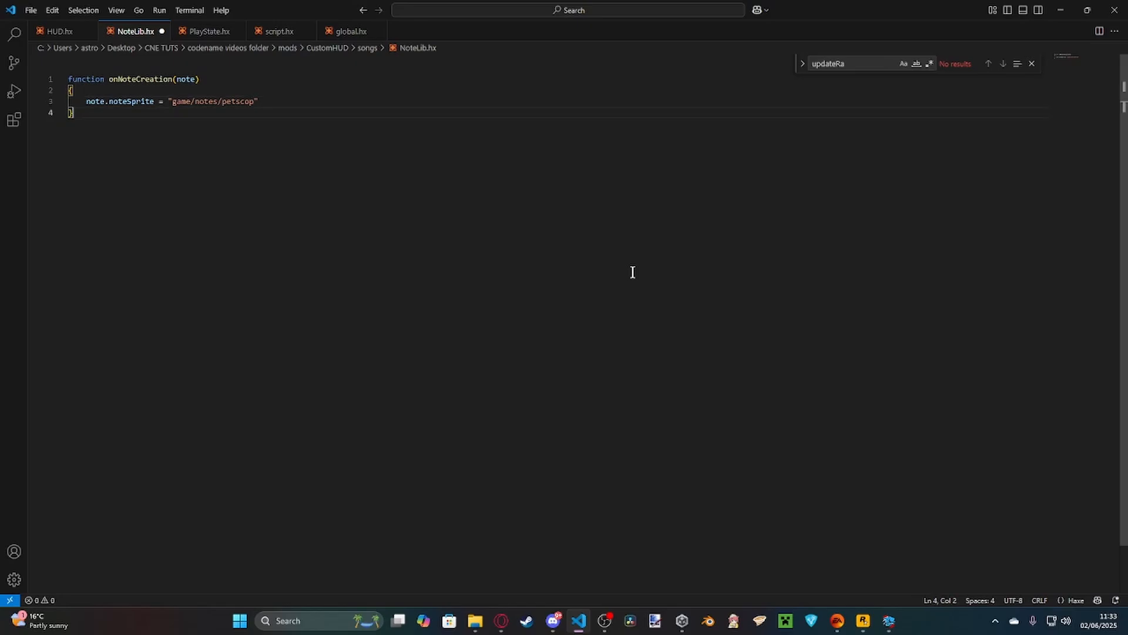
pyautogui.write(';')
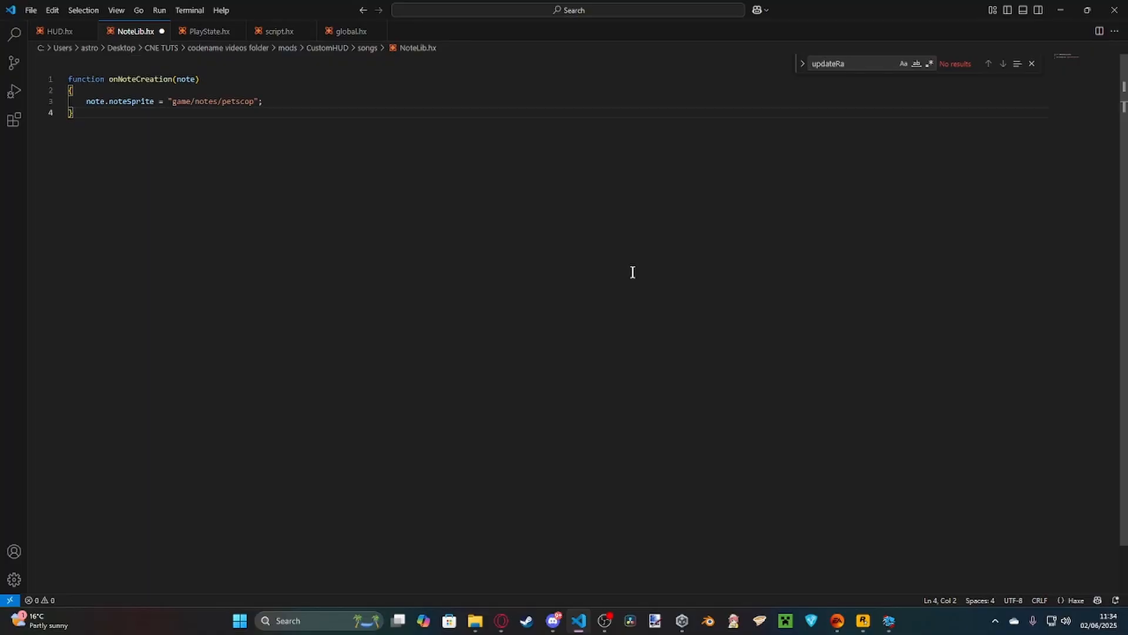
pyautogui.write('func')
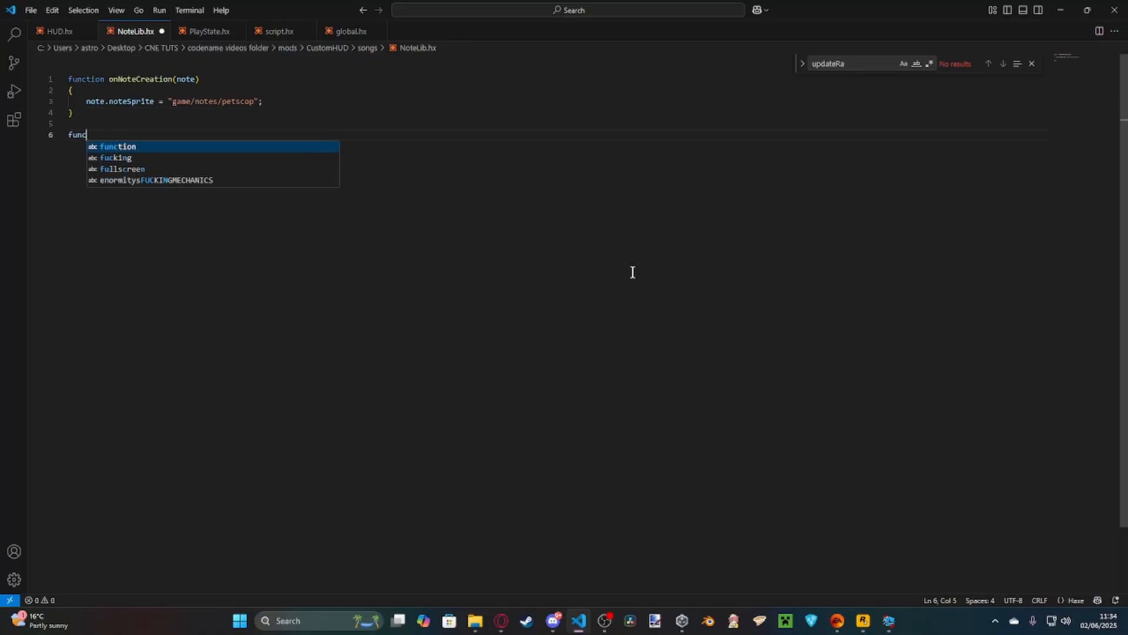
# Add onStrumCreation(note) setting note.sprite to "game/notes/petscop"
pyautogui.write('tion onStrumCreation(note')
pyautogui.write('note.sprite')
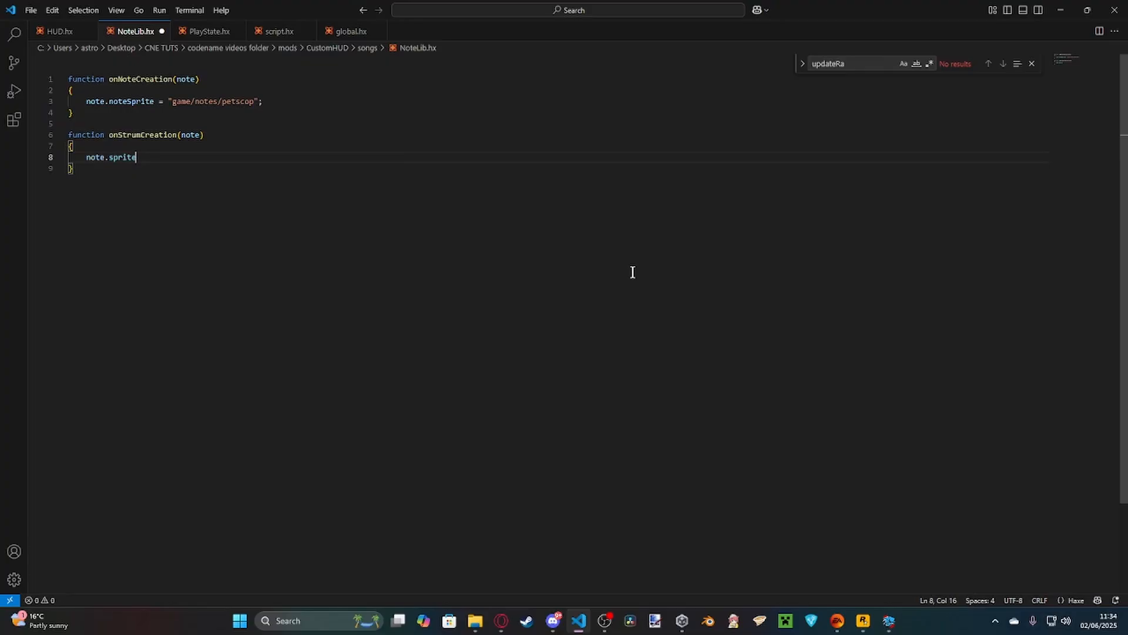
pyautogui.write('= "game/note')
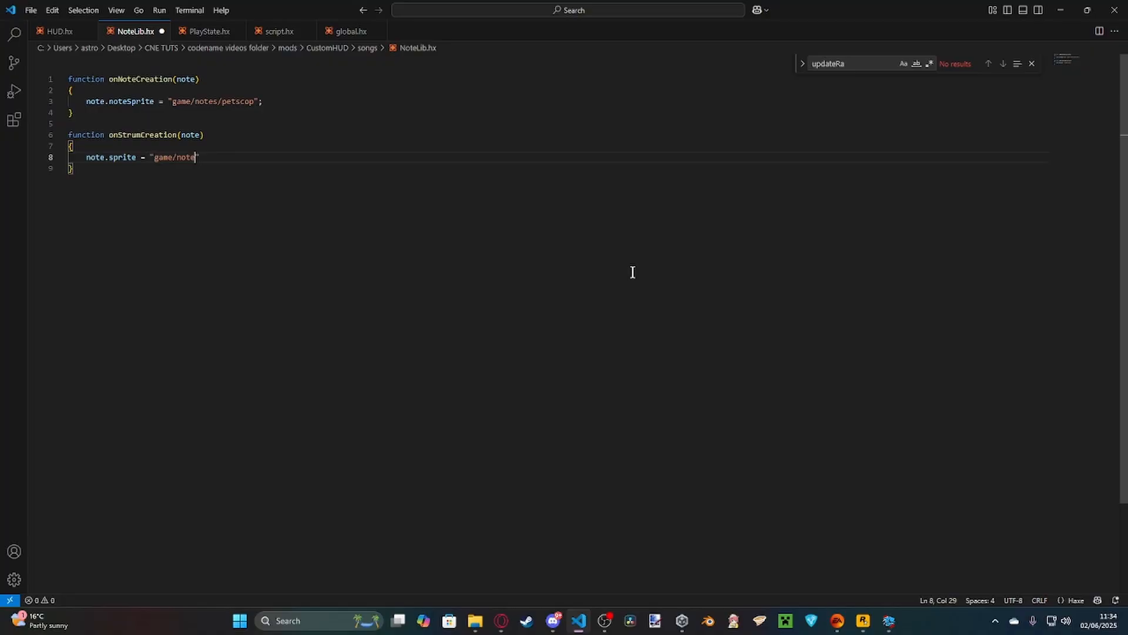
pyautogui.write('s/petscop')
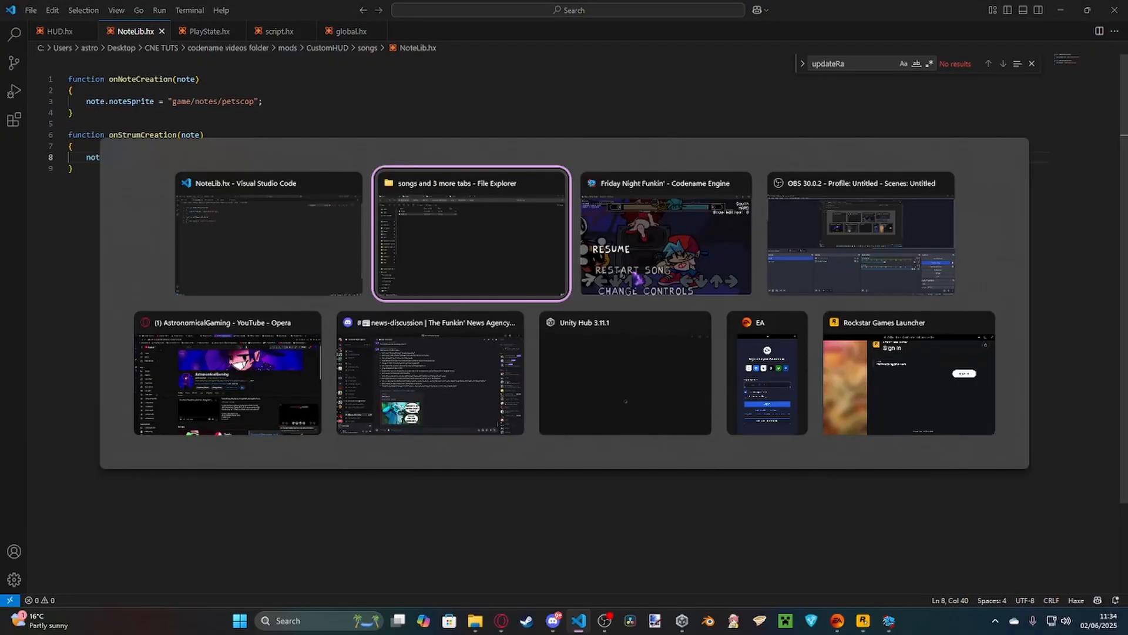
pyautogui.click(664, 233)
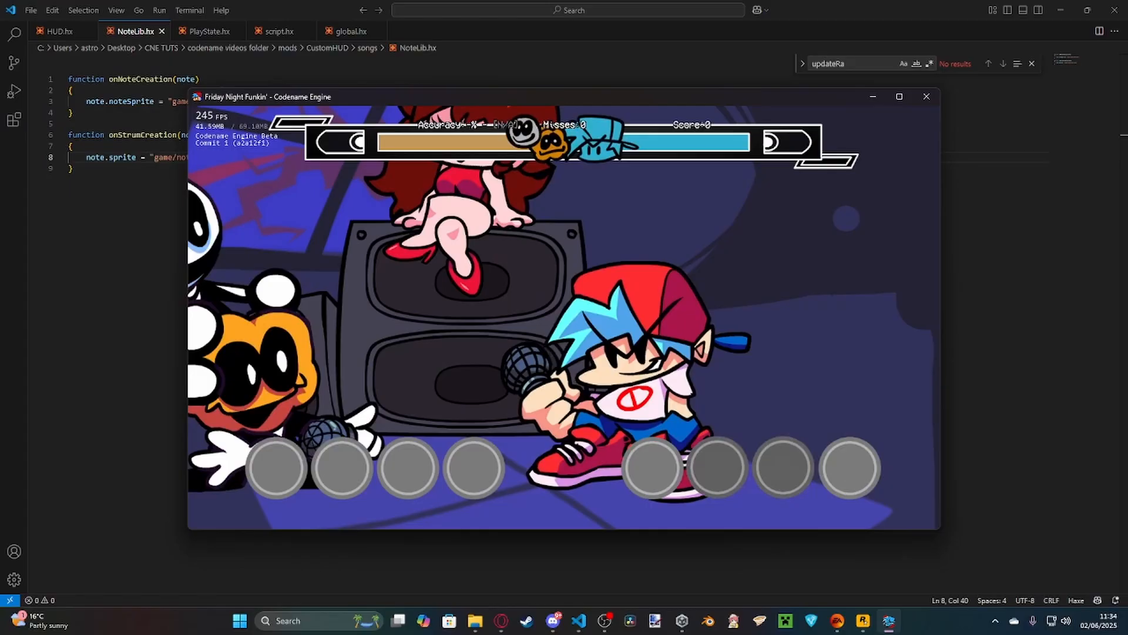
pyautogui.click(926, 97)
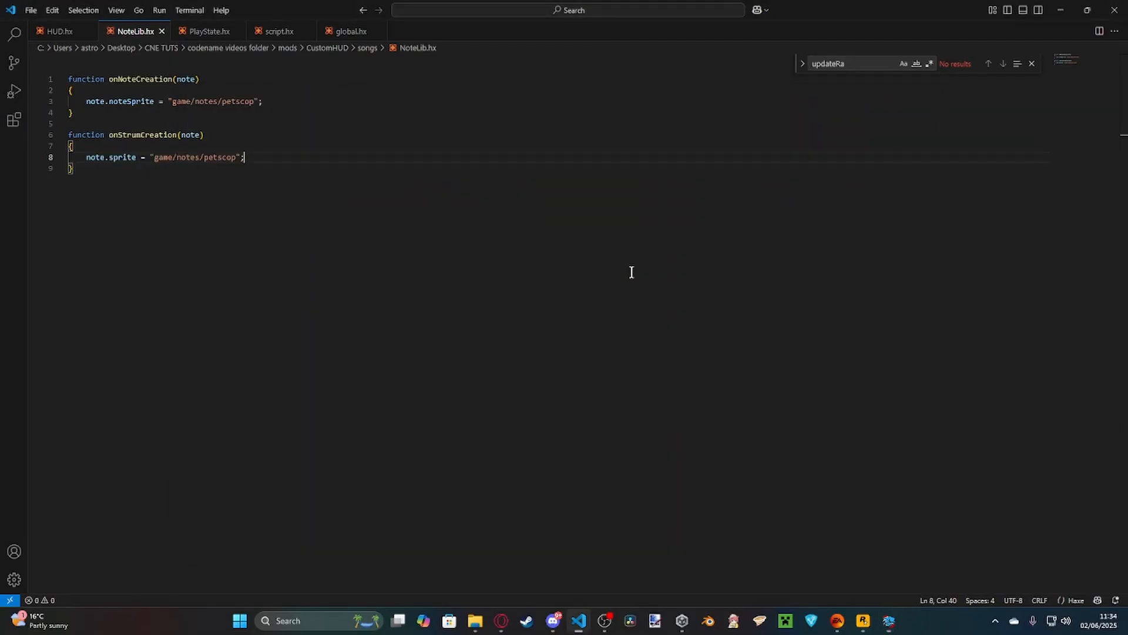
# Rewrite the line as switch(SONG.meta.name) with case "south" setting noteSprite to game/notes/petscop
pyautogui.click(474, 621)
pyautogui.write('switch(SON')
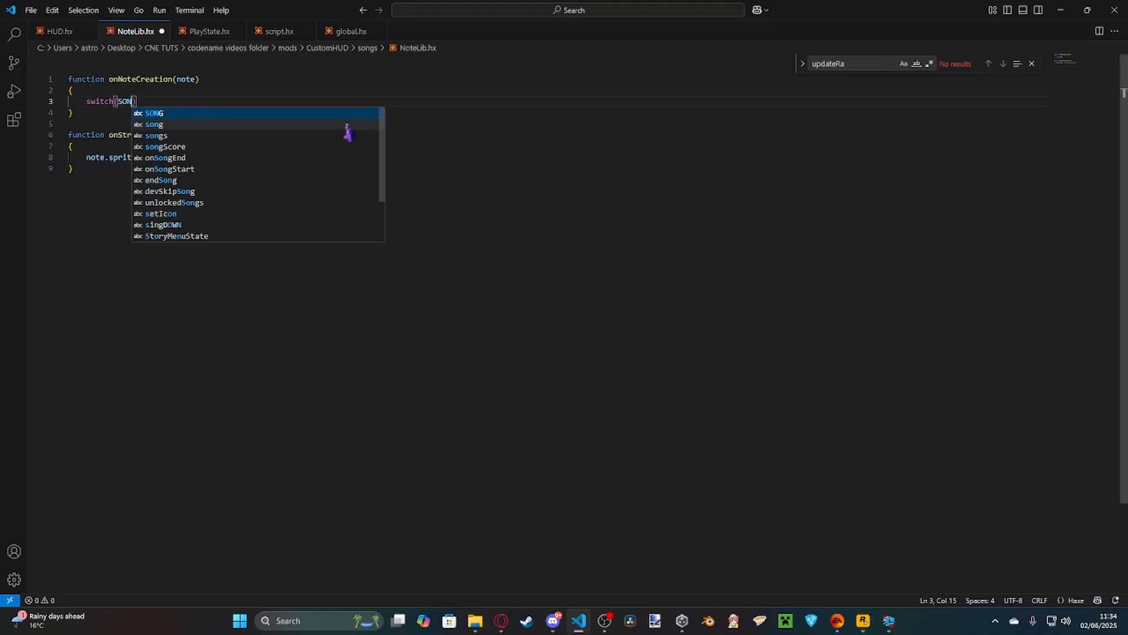
pyautogui.write('.meta.name')
pyautogui.write('{')
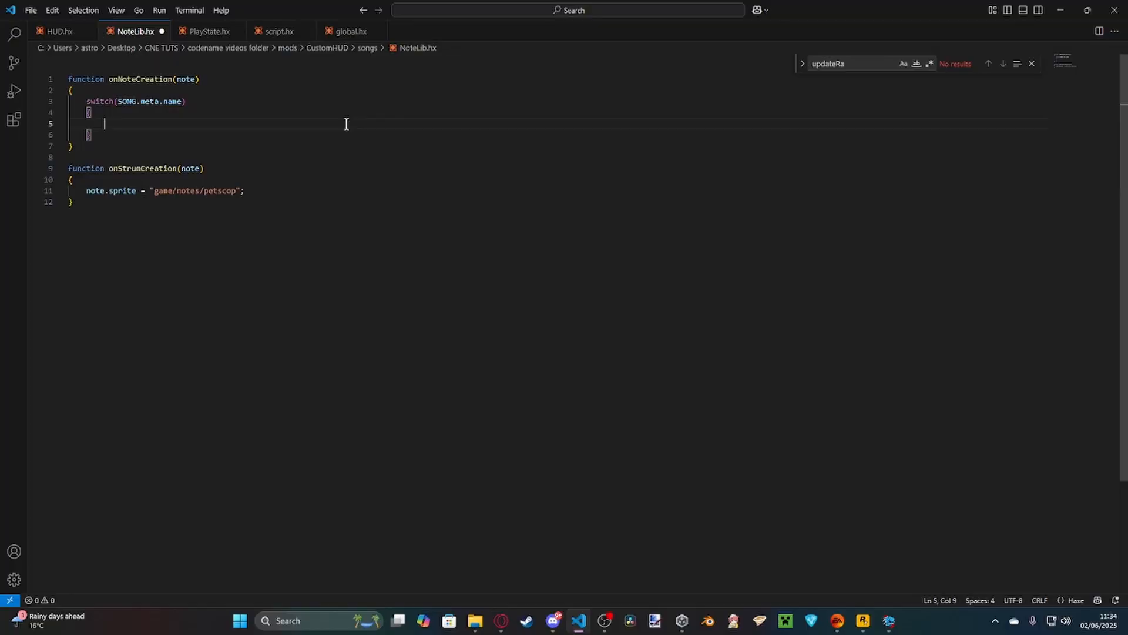
pyautogui.write('case "sc')
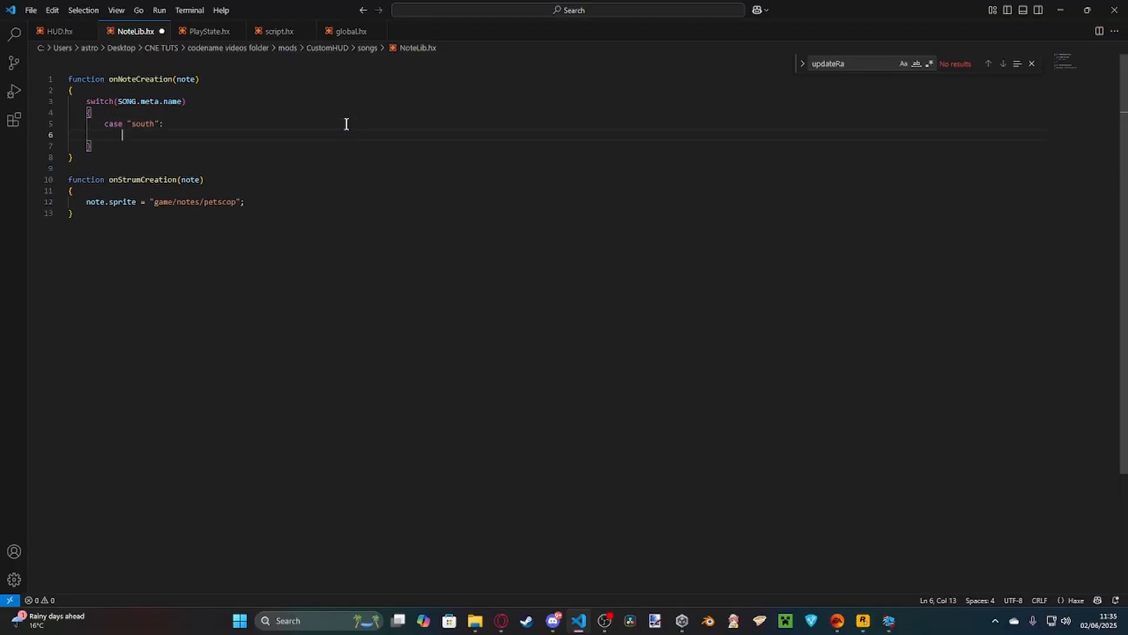
pyautogui.write('note.noteSprite =')
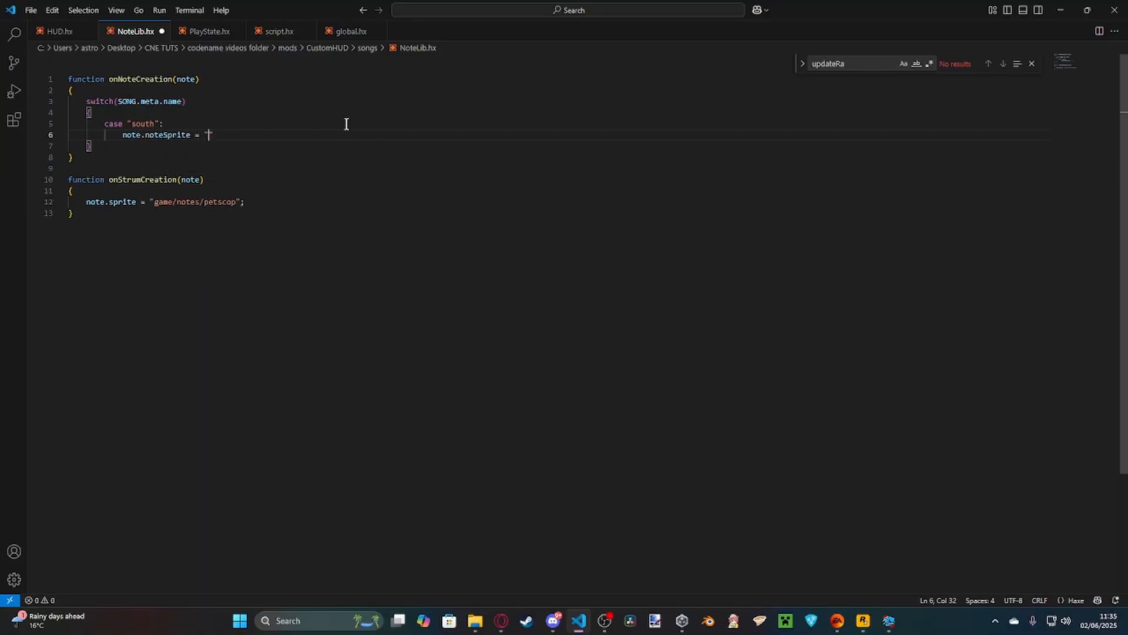
pyautogui.write('game')
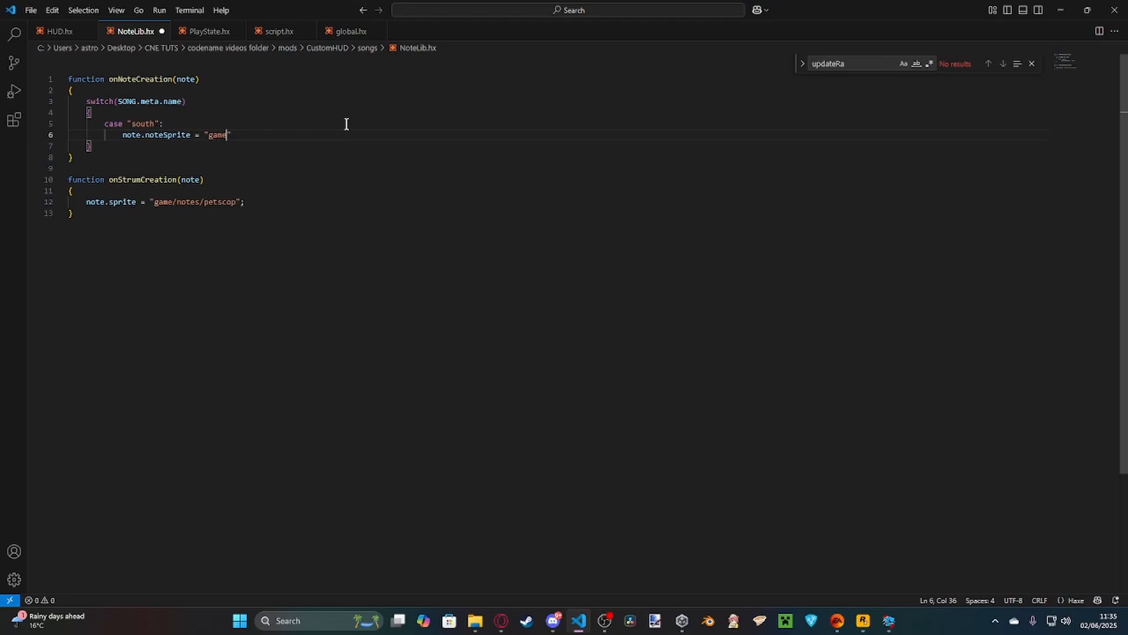
pyautogui.write('/note')
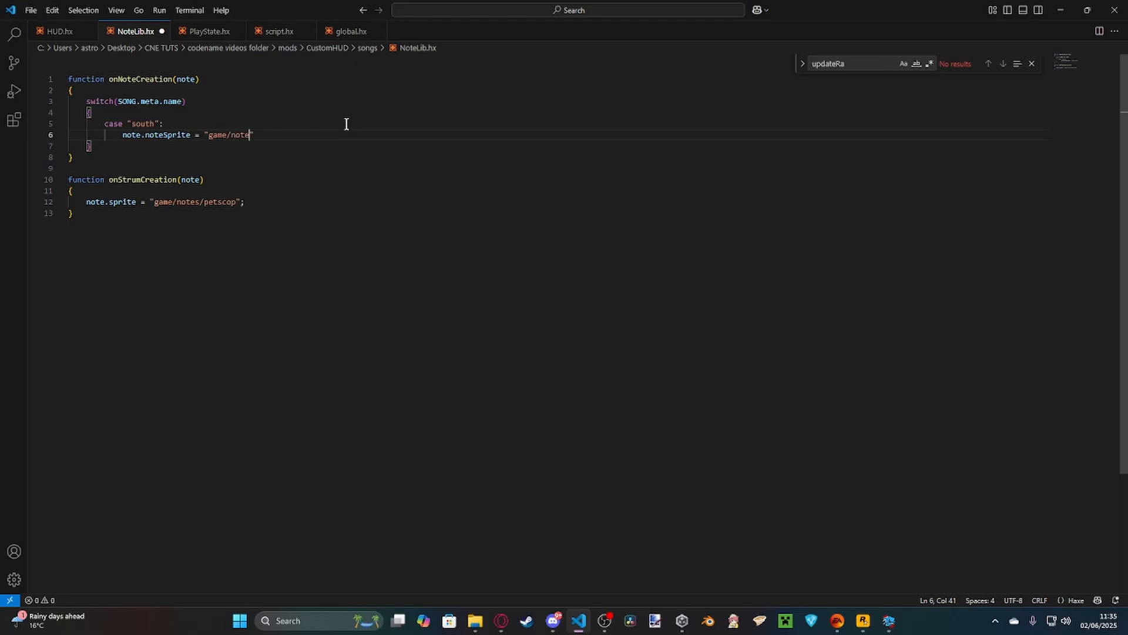
pyautogui.write('s/petsco')
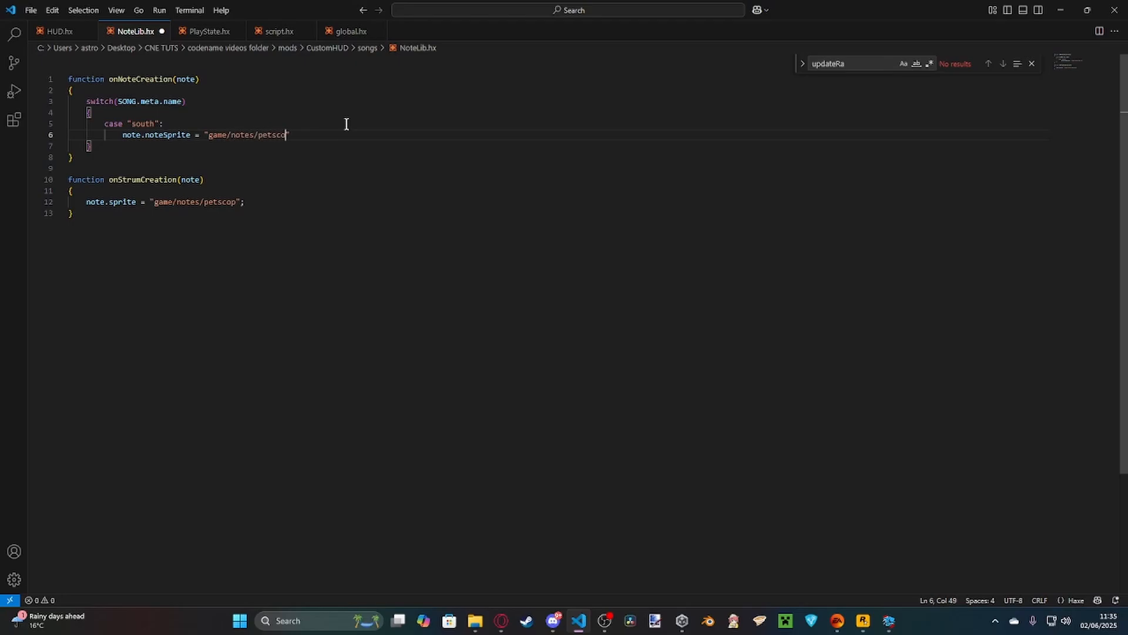
pyautogui.press('Enter')
pyautogui.write('note.')
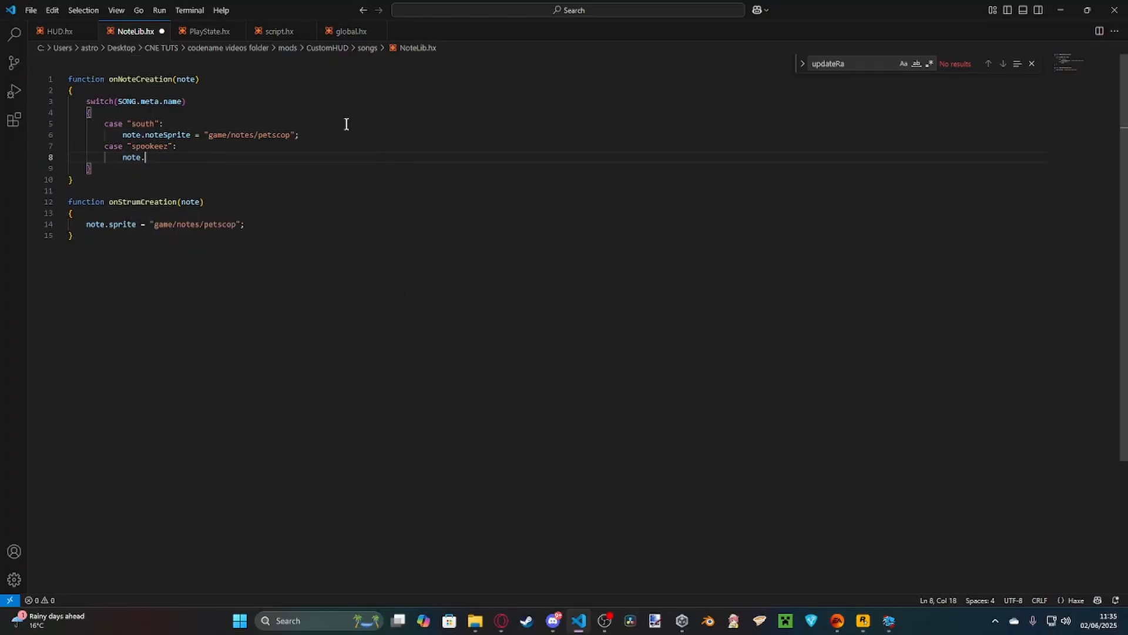
# Add case "spookeez" setting noteSprite to game/notes/takecare
pyautogui.write('noteSprite = "game/n')
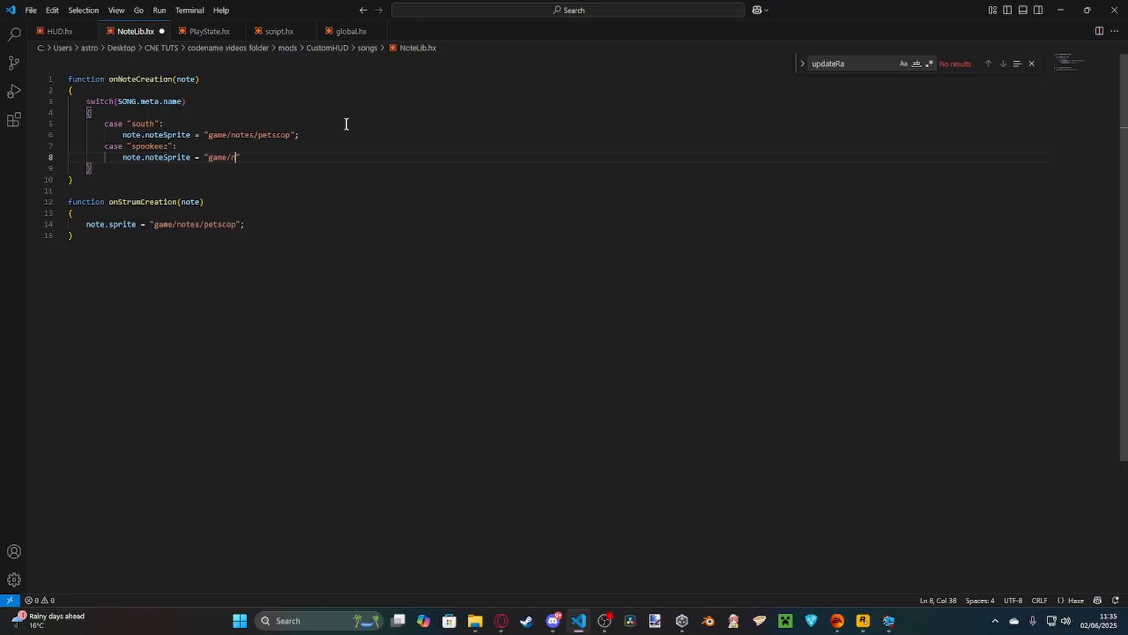
pyautogui.write('notes/take')
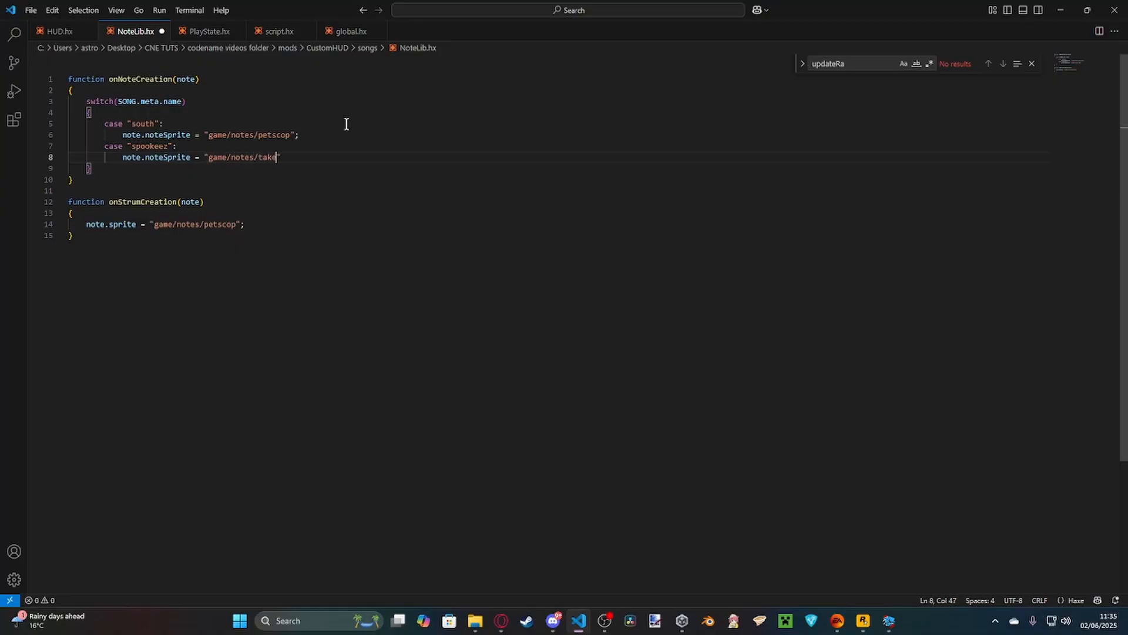
pyautogui.write('care')
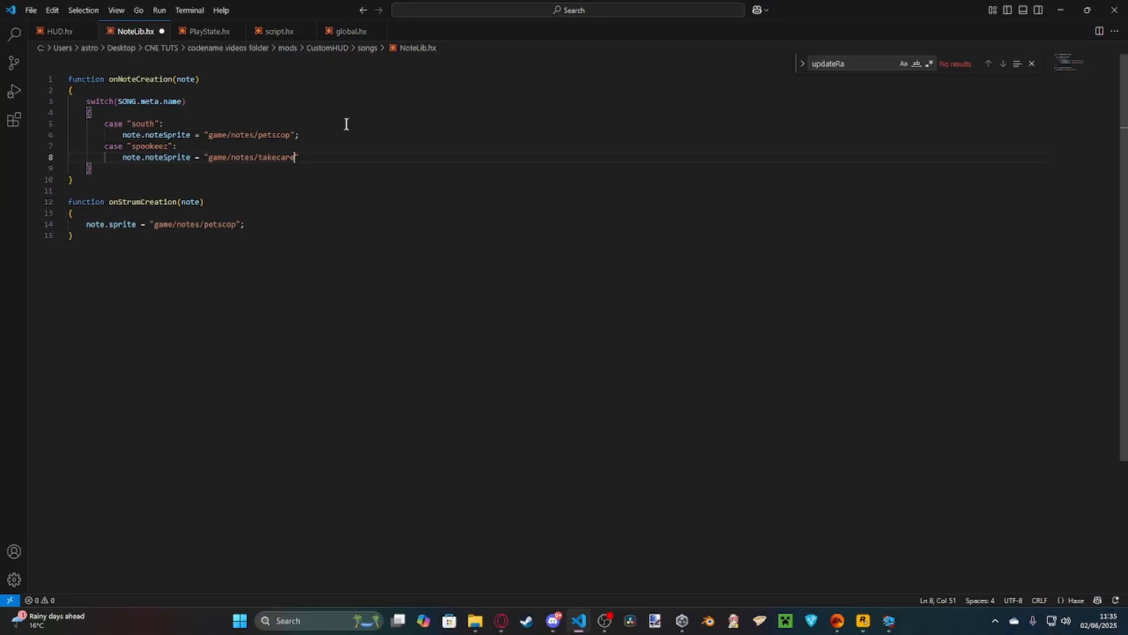
pyautogui.write(';')
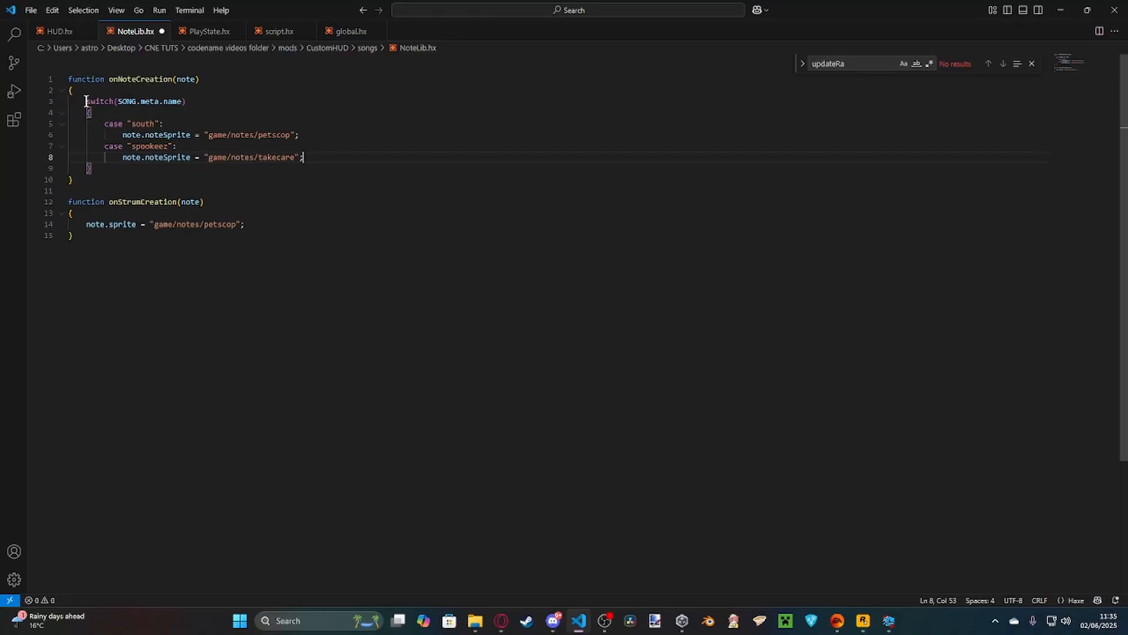
# Paste the song switch block into onStrumCreation and start editing its noteSprite property name
pyautogui.moveTo(86, 101); pyautogui.dragTo(88, 169)
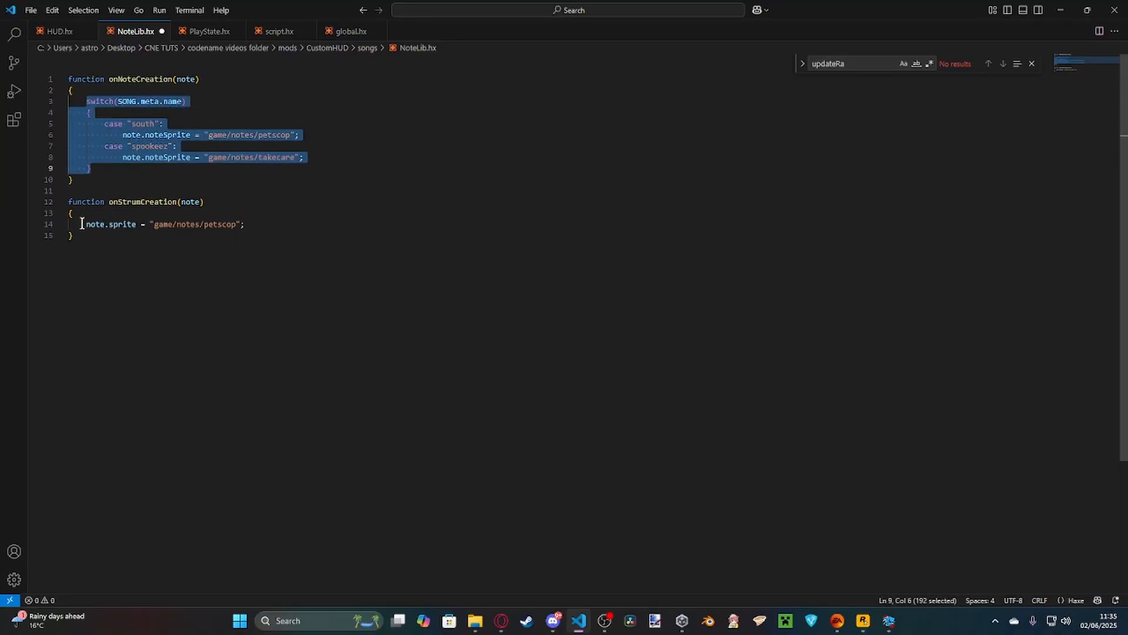
pyautogui.press('ctrl+v')
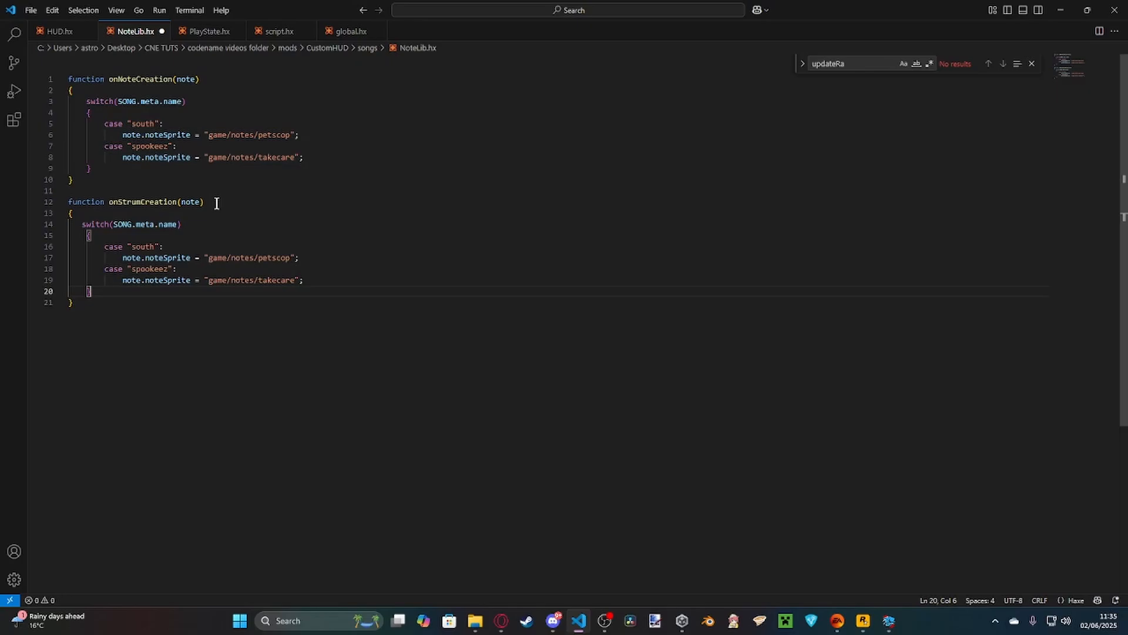
pyautogui.click(191, 257)
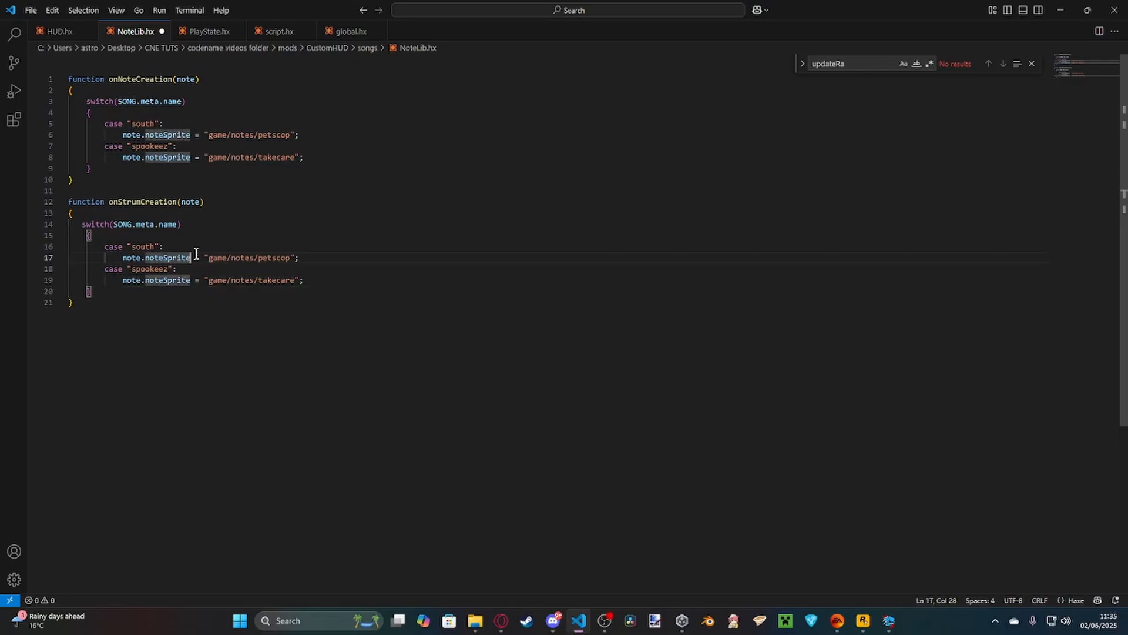
pyautogui.click(156, 257)
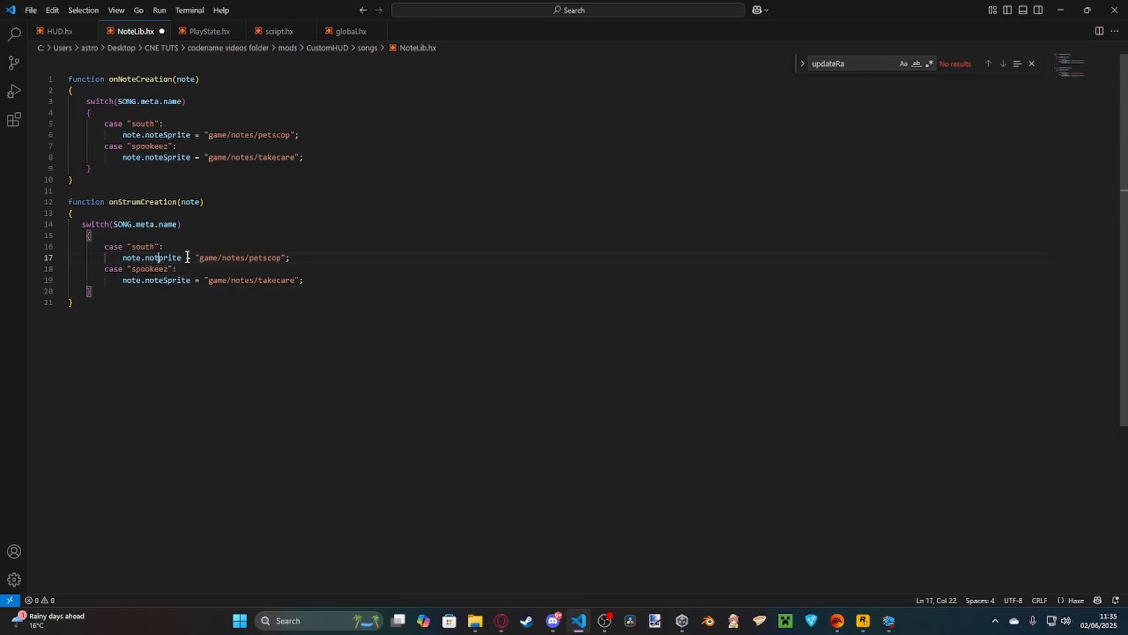